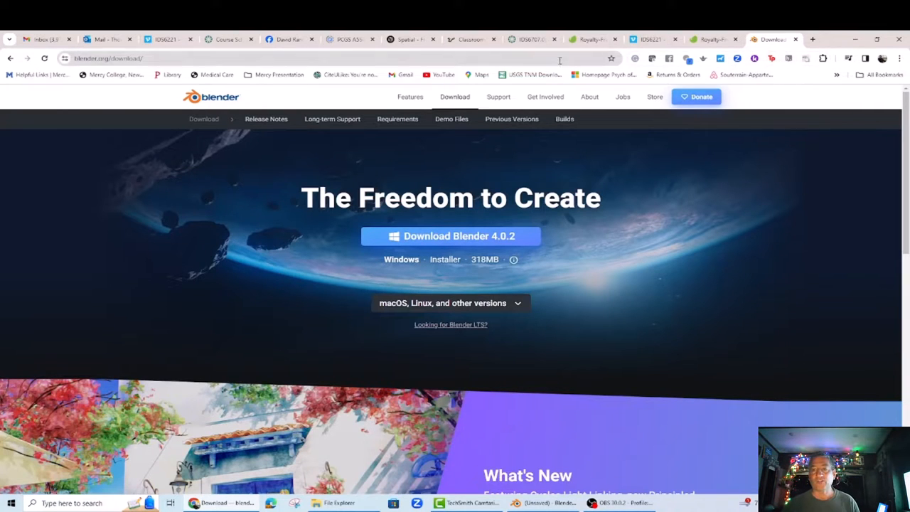
- Launch the downloaded Blender 4.0.2 installer from the downloads folder
left_click(317, 504)
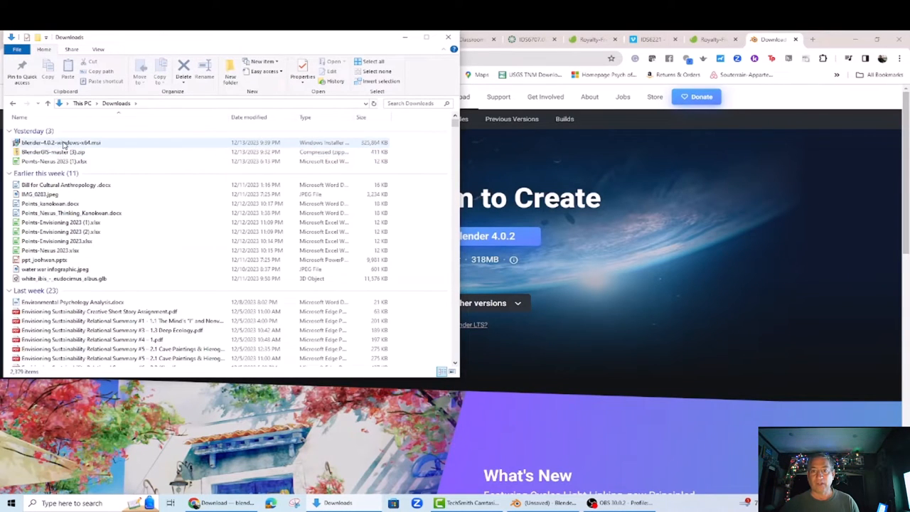
left_click(59, 142)
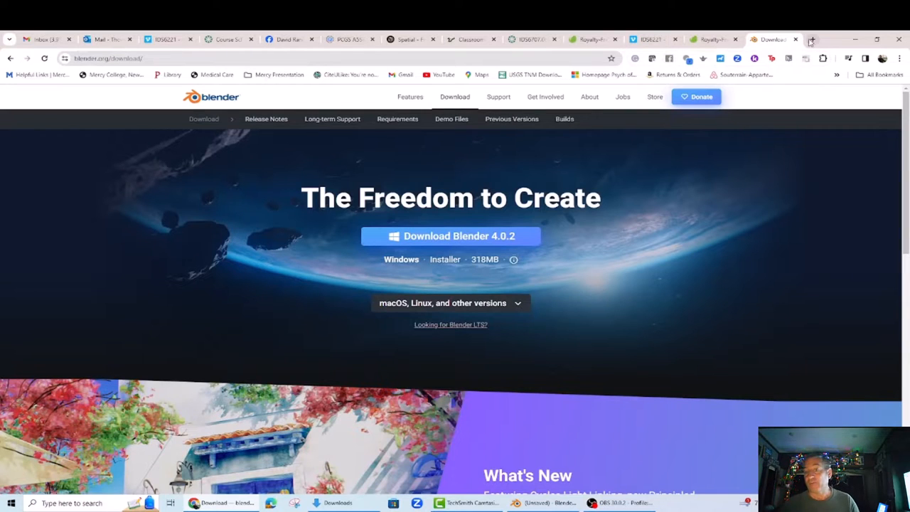
- Find the BlenderGIS GitHub repository via Google and download it as a ZIP
left_click(811, 40)
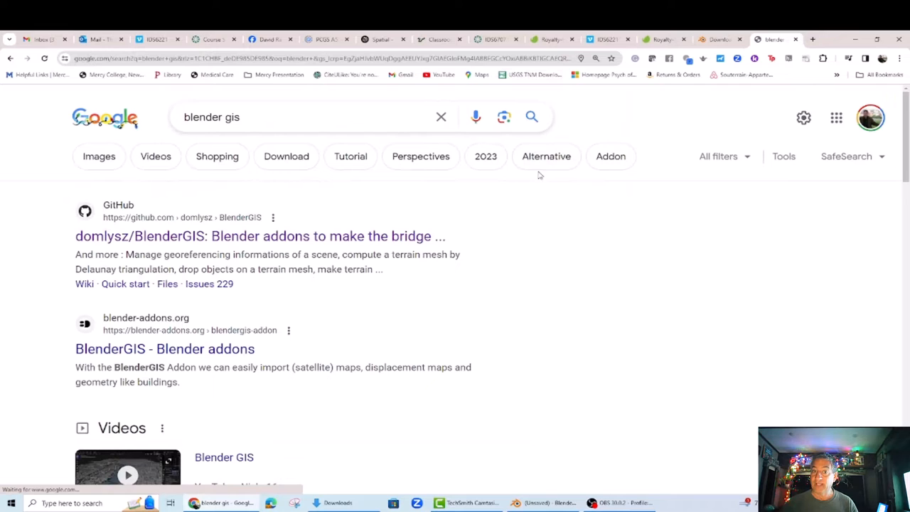
left_click(260, 236)
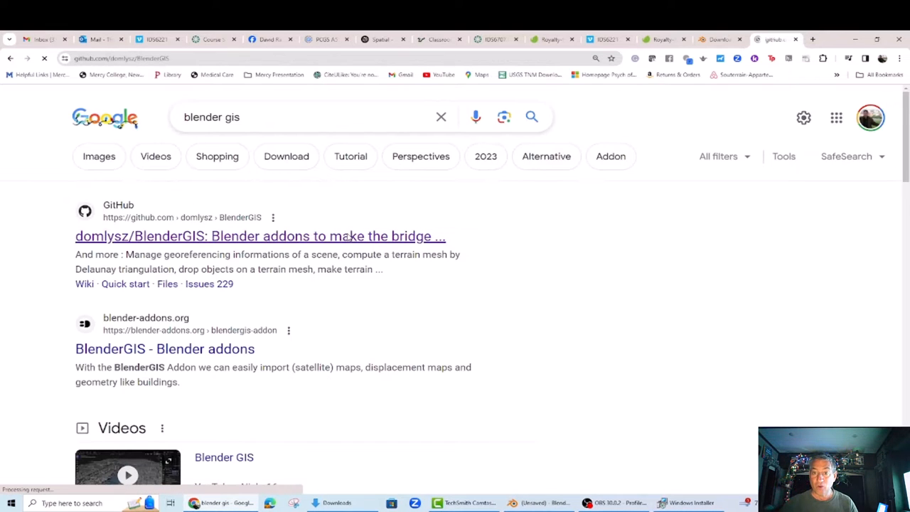
left_click(259, 236)
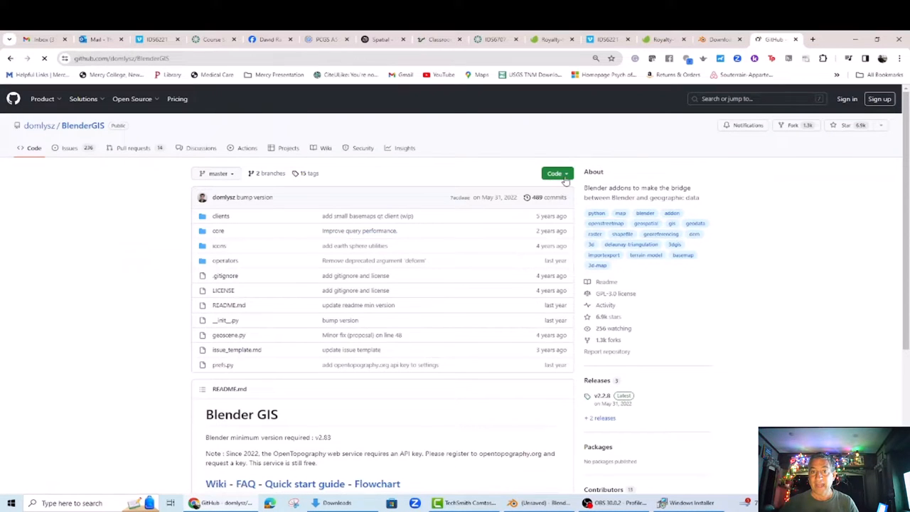
left_click(554, 173)
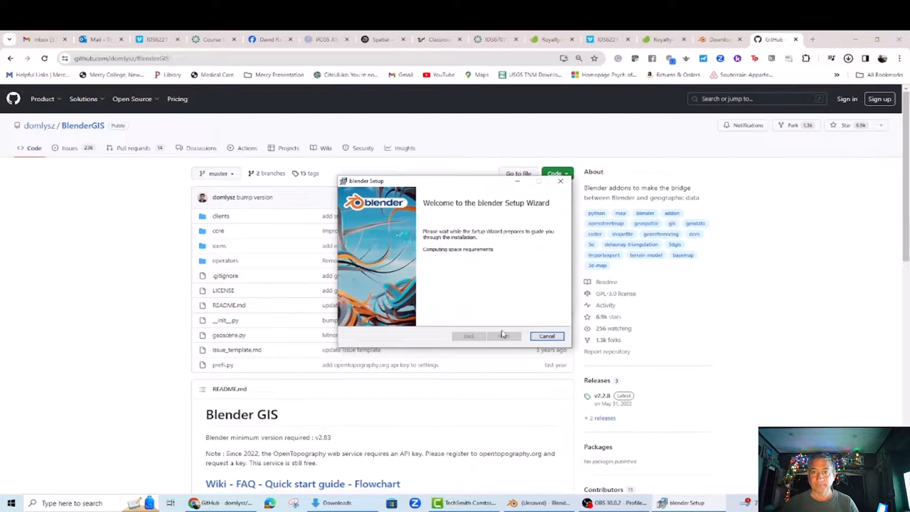
- Install BlenderGIS-master.zip through Preferences > Add-ons and enable 3D View: BlenderGIS
left_click(21, 9)
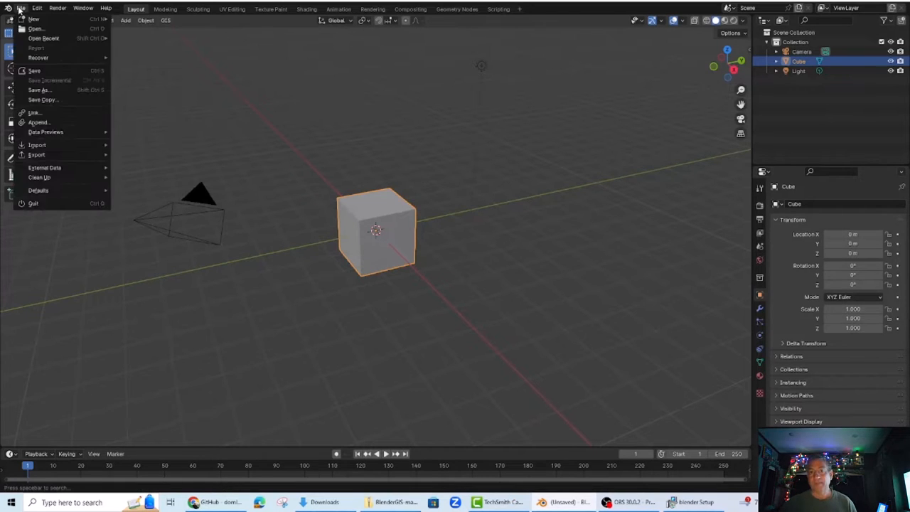
left_click(37, 9)
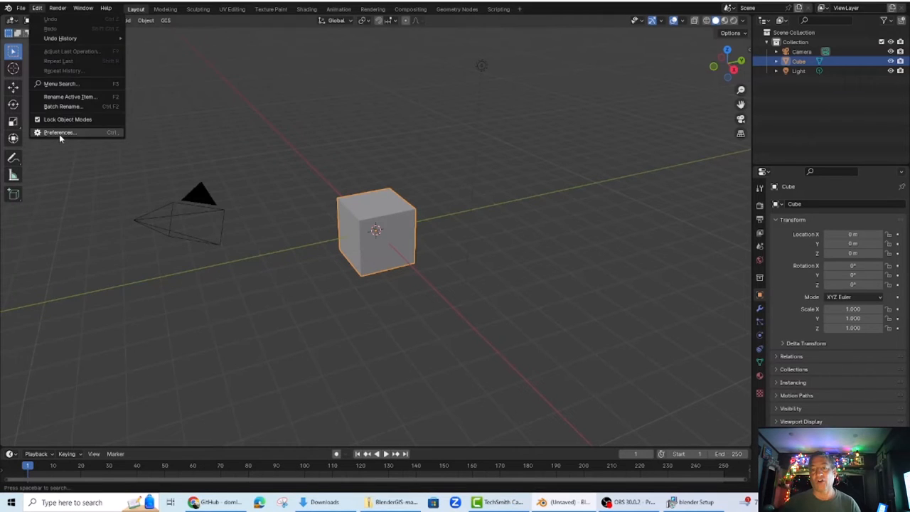
left_click(60, 132)
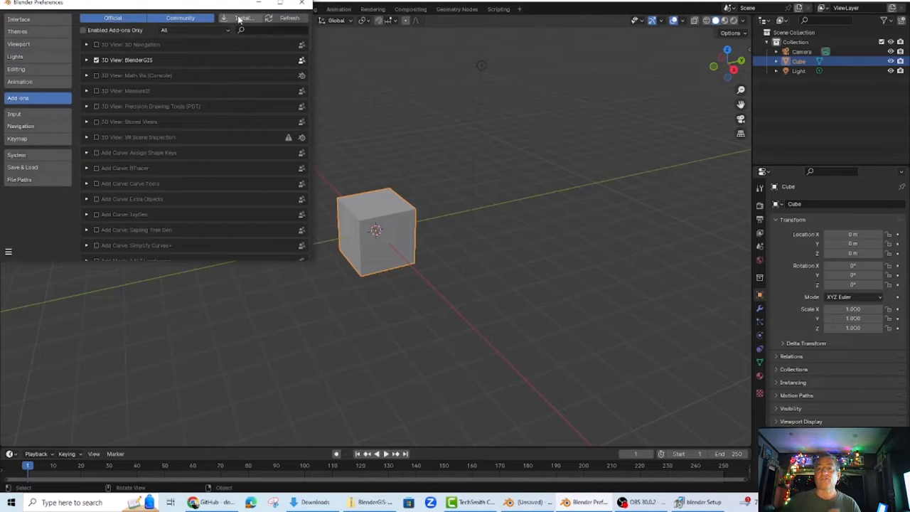
left_click(245, 17)
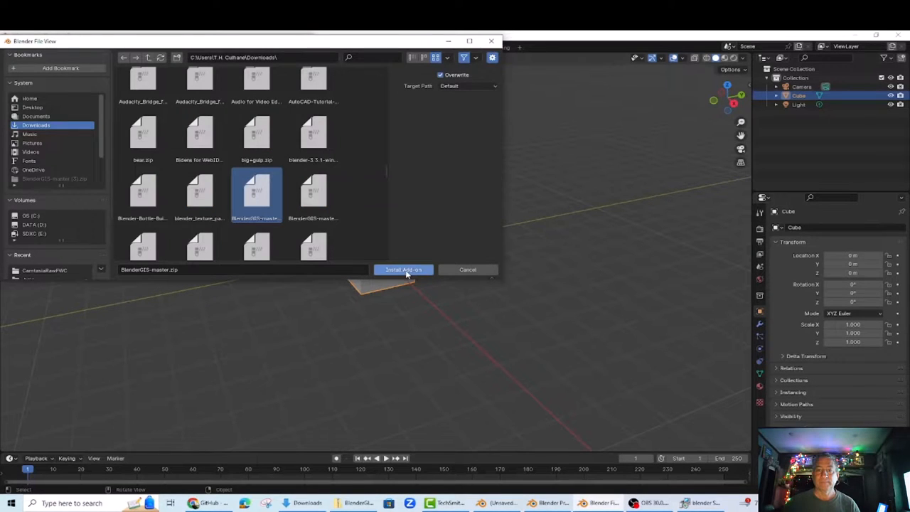
left_click(404, 270)
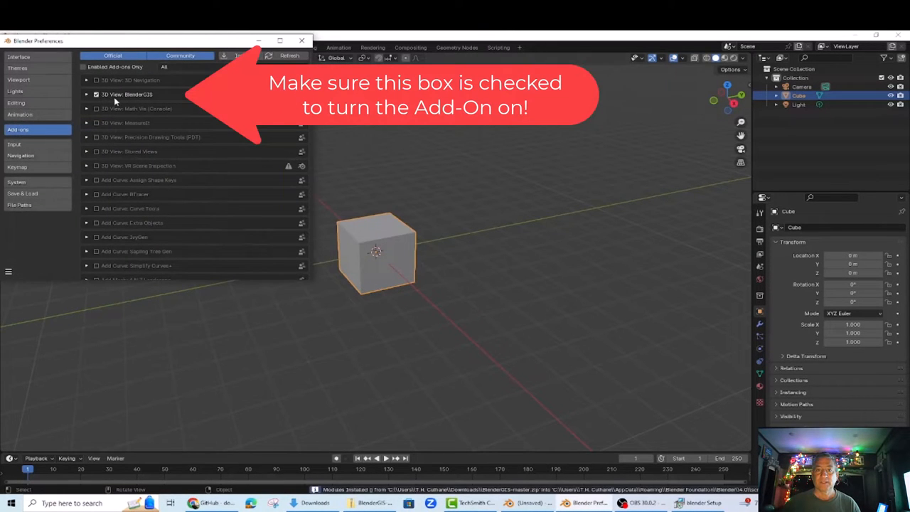
left_click(87, 94)
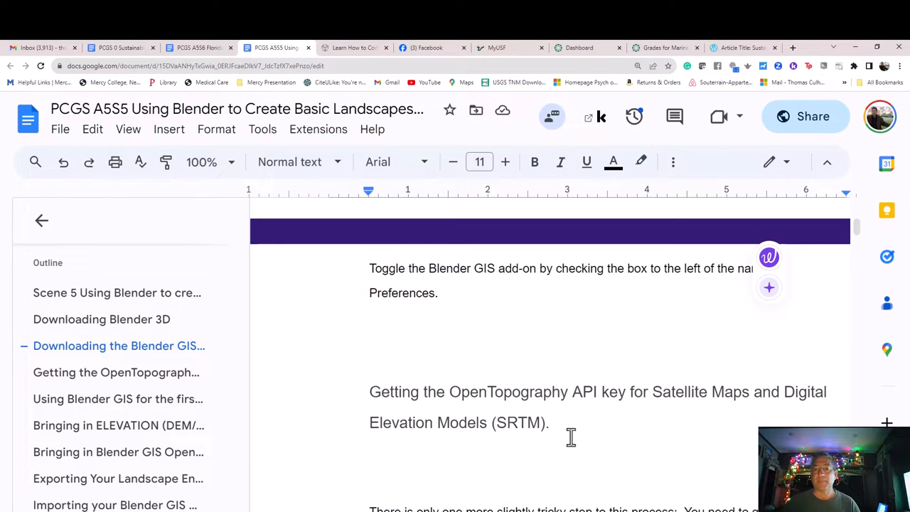
- Scroll the tutorial to the 'Getting the OpenTopography API key' heading
scroll("down", 3)
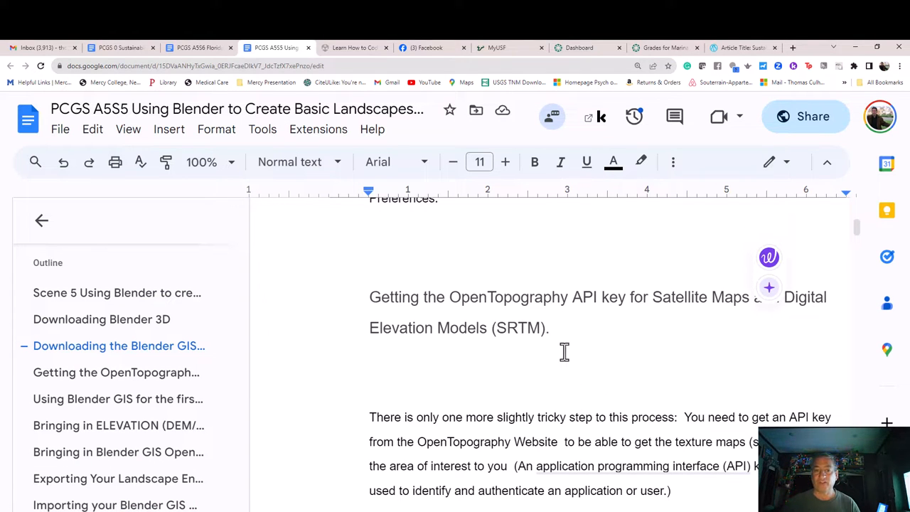
scroll("down", 3)
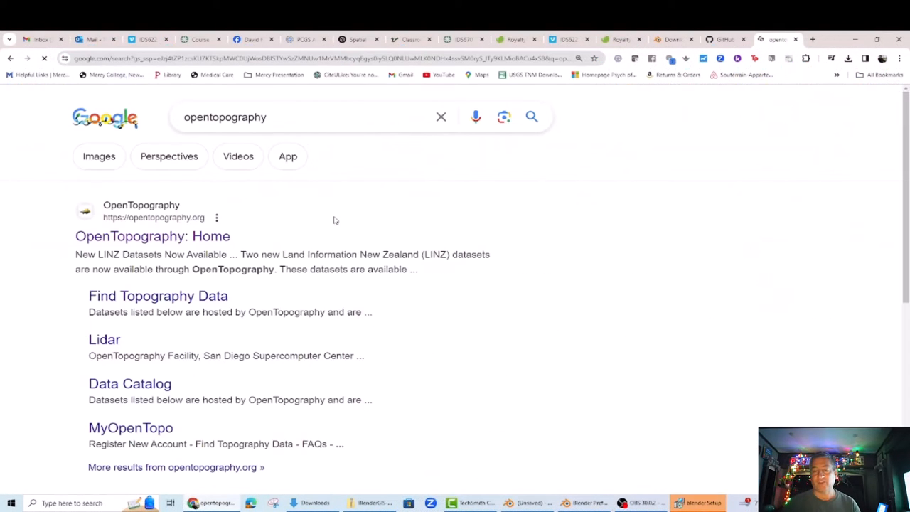
- Reach the API key request page through opentopography.org and the myOpenTopo workbench
left_click(152, 236)
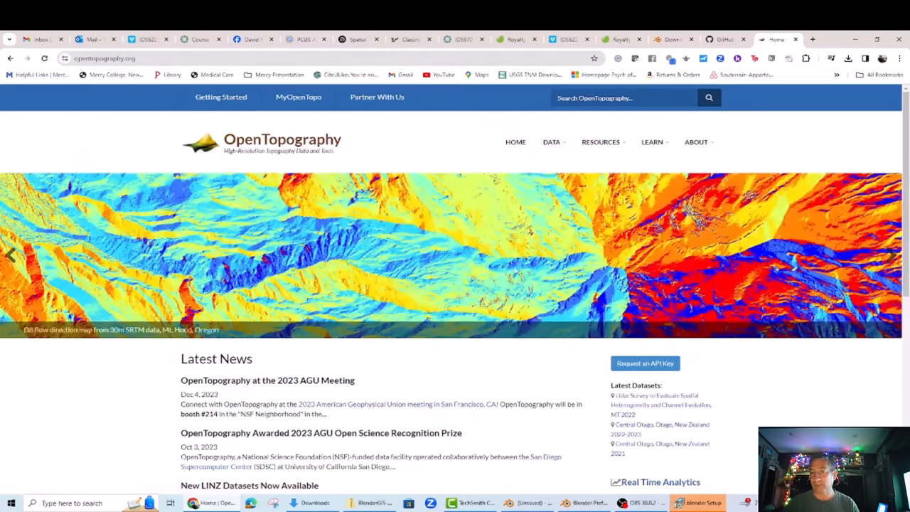
scroll("down", 3)
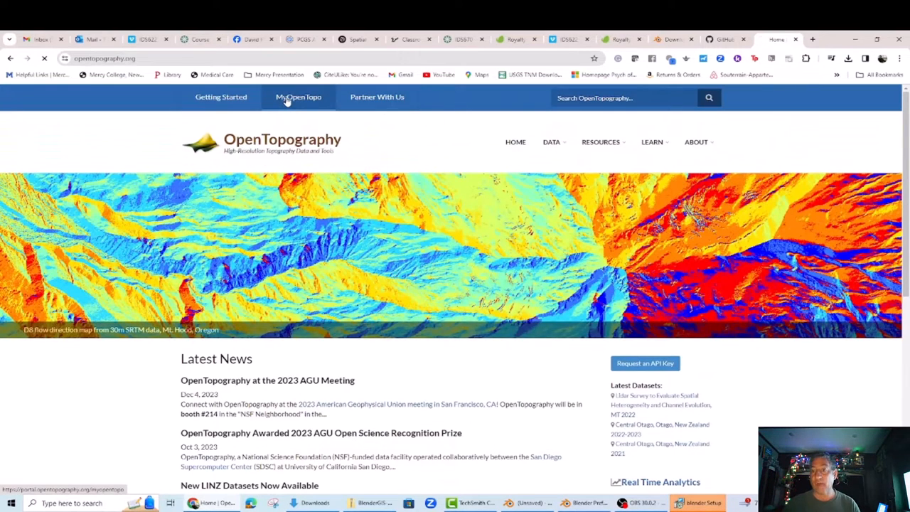
left_click(299, 97)
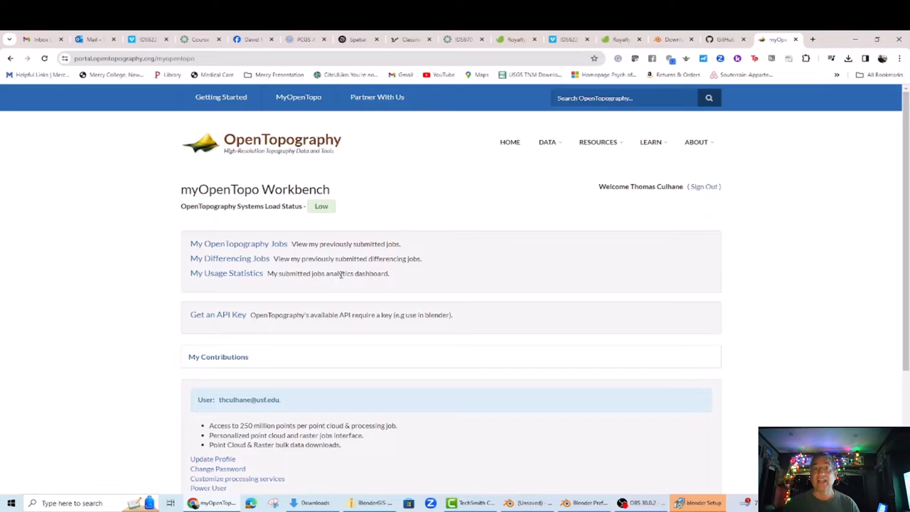
scroll("down", 3)
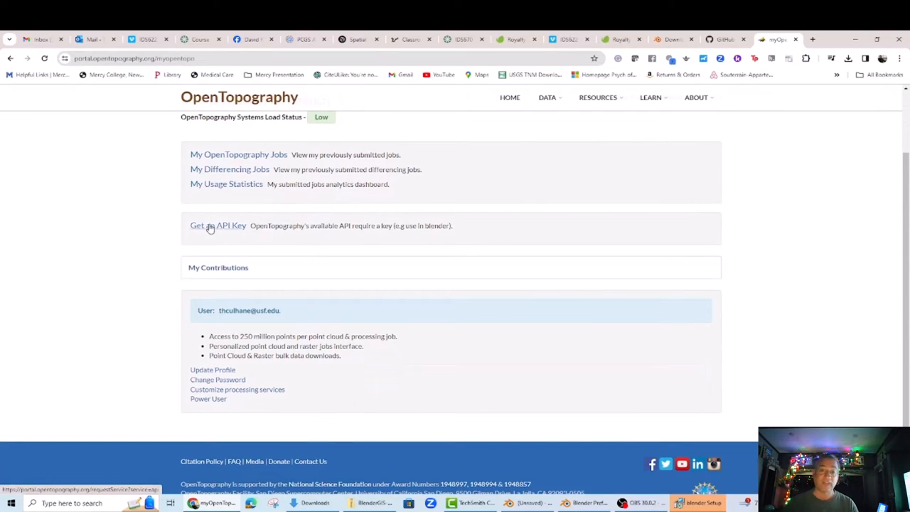
left_click(217, 225)
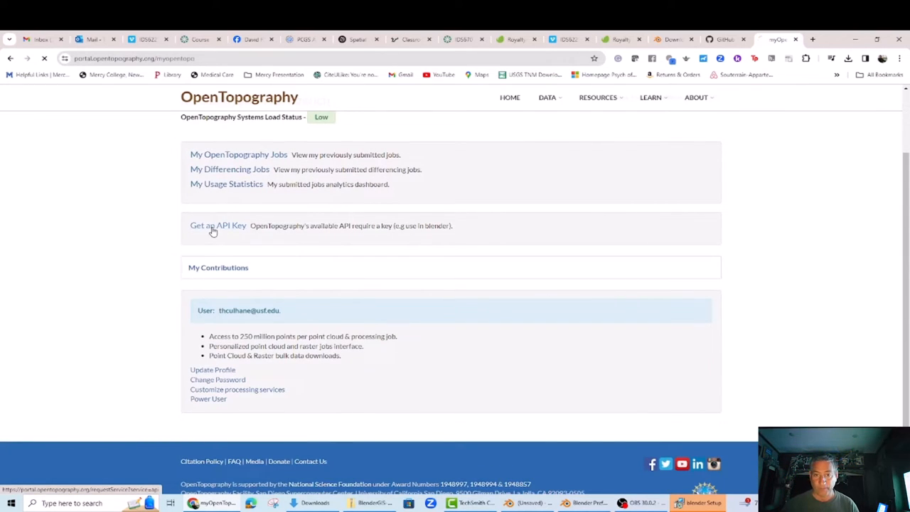
left_click(218, 224)
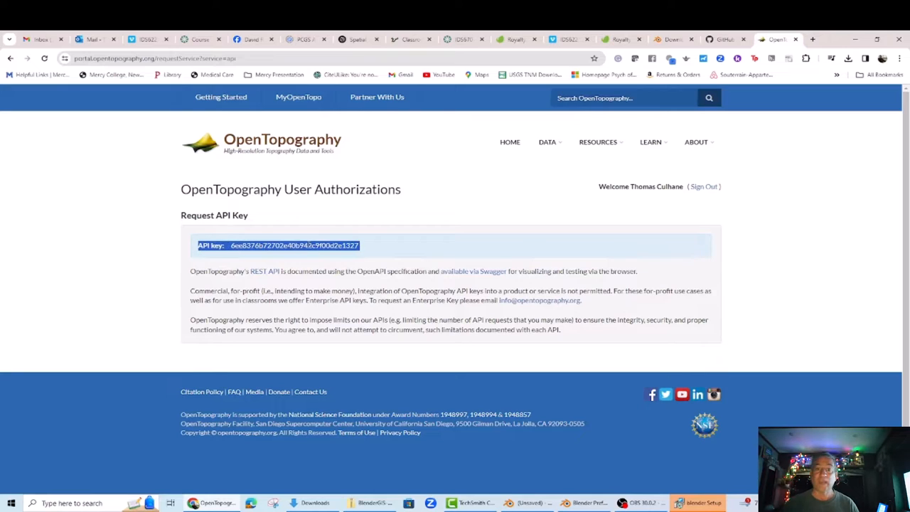
- Select the displayed API key and copy it to the clipboard
right_click(293, 244)
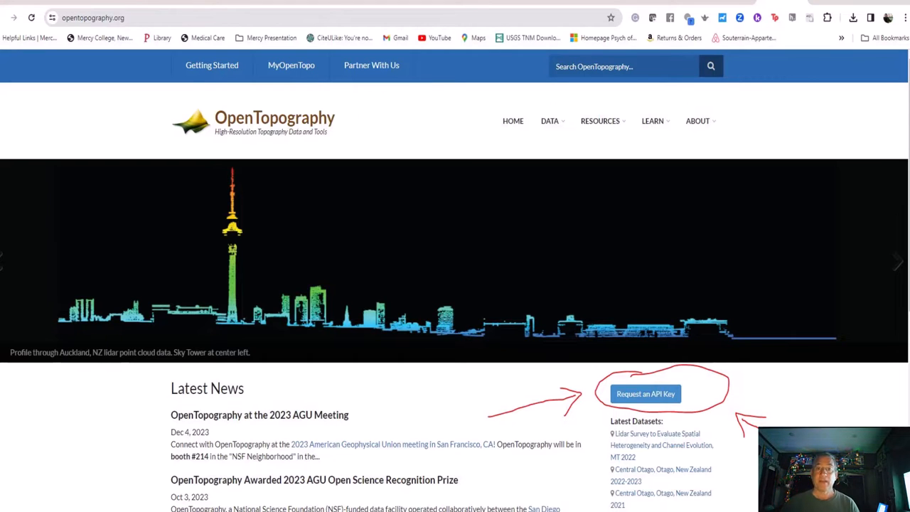
left_click(645, 394)
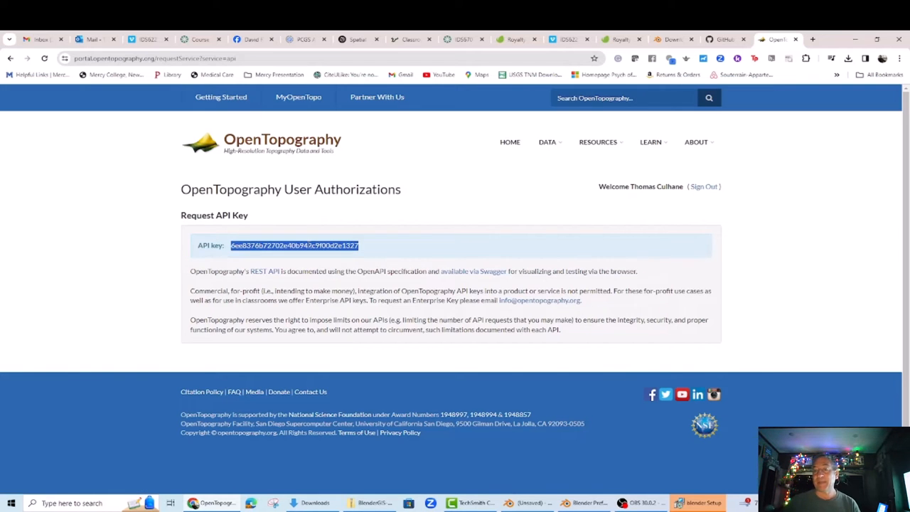
right_click(293, 245)
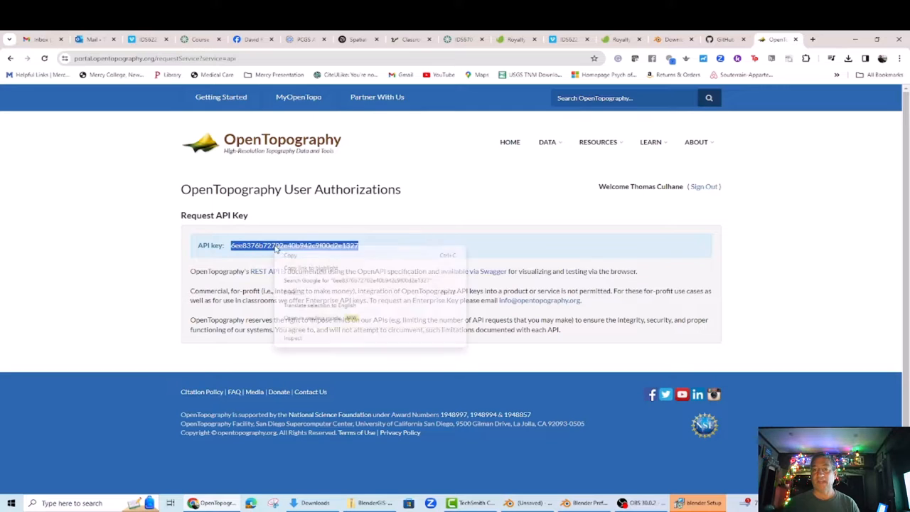
left_click(440, 126)
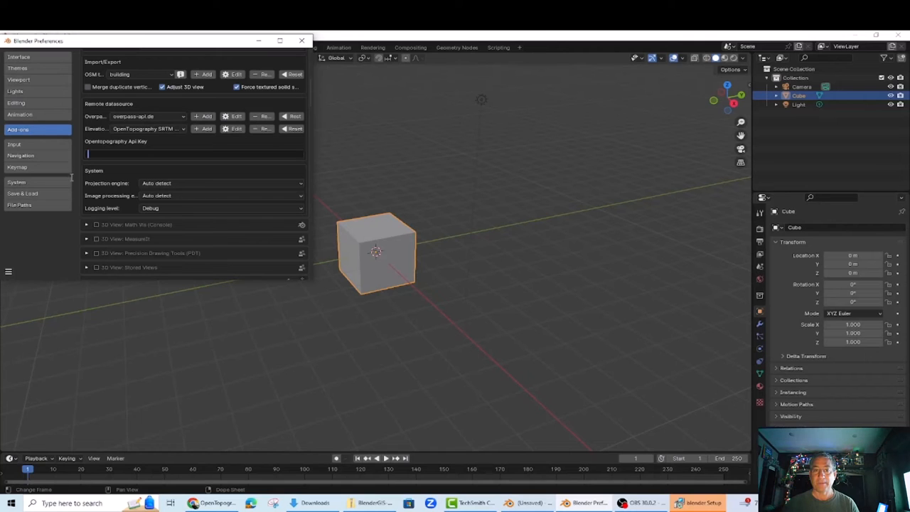
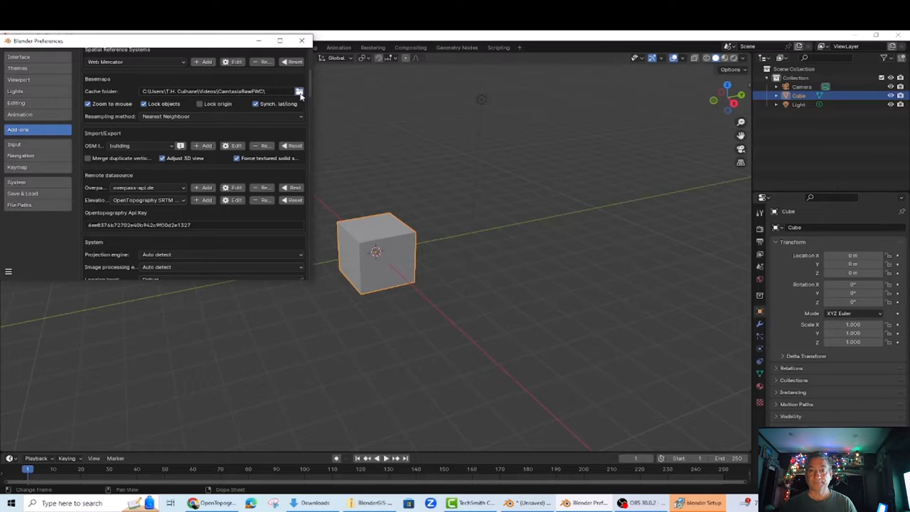
- Paste the OpenTopography API key into BlenderGIS preferences and browse for a cache folder
left_click(298, 91)
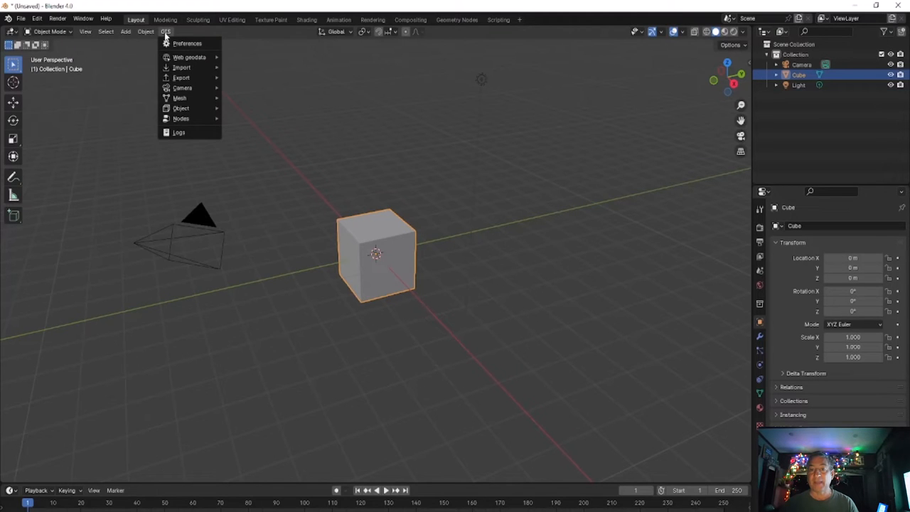
- Load a Google satellite basemap into the scene via GIS > Web geodata > Basemap
left_click(196, 115)
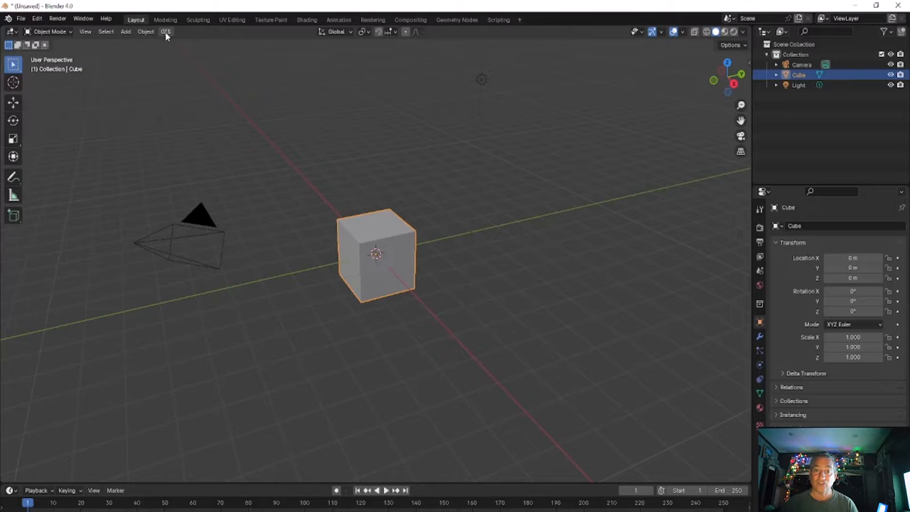
left_click(165, 31)
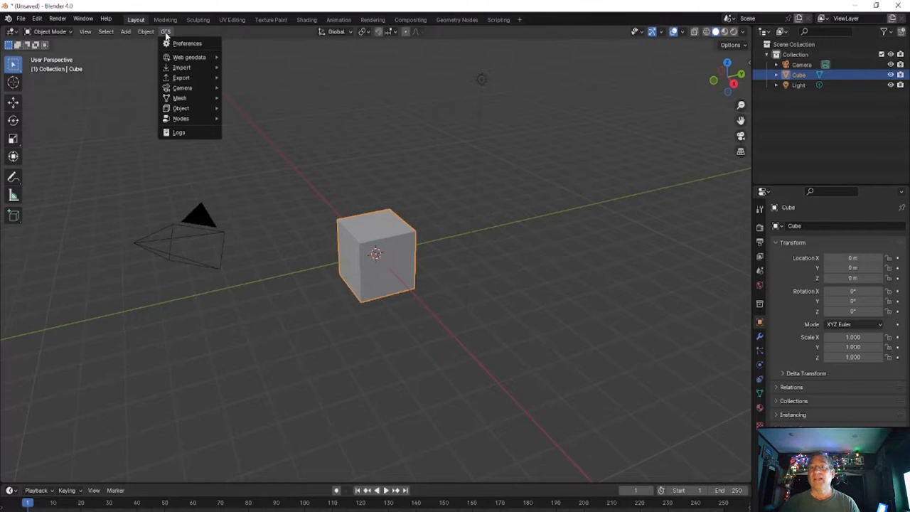
left_click(189, 57)
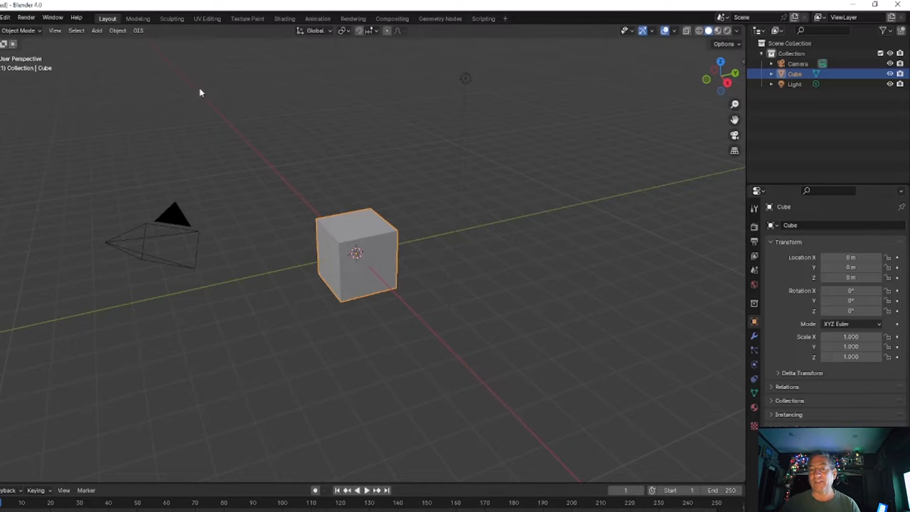
left_click(138, 30)
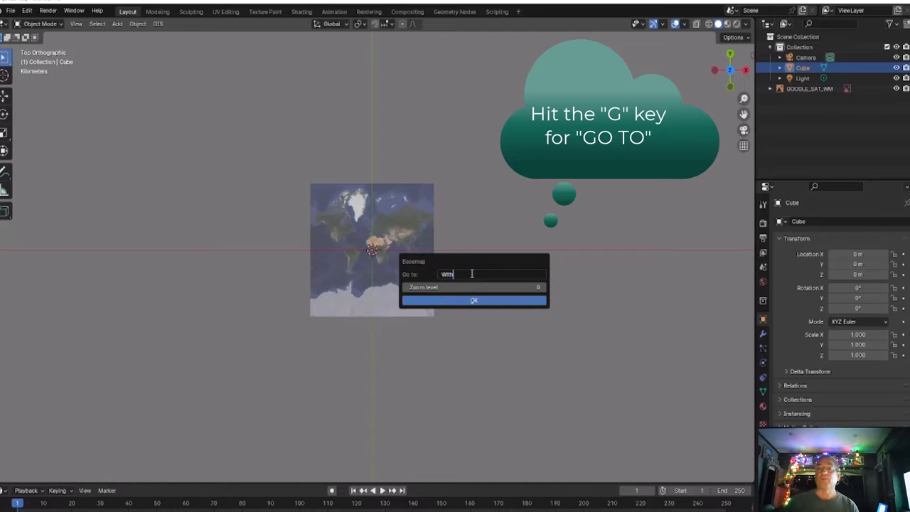
- Jump the basemap to Withlacoochee Gulf Preserve by searching 'Withlacoochee B'
type("Withlacoochee B")
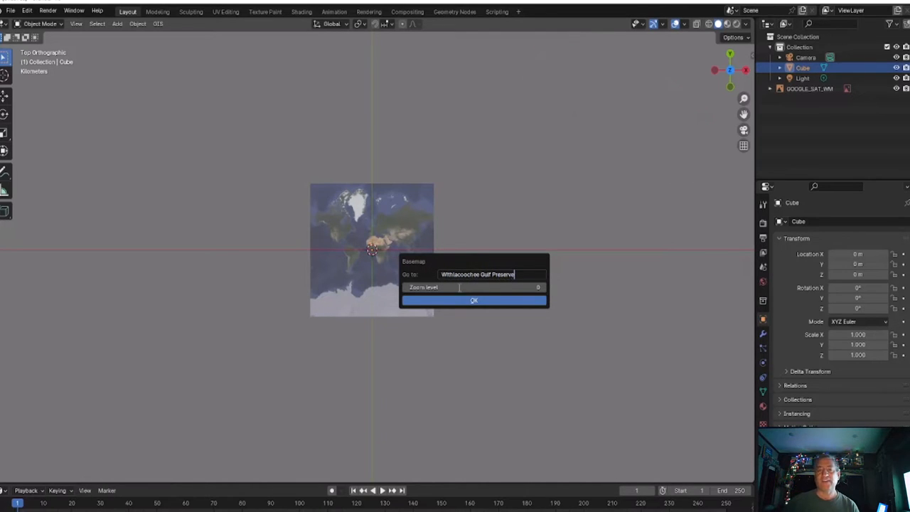
left_click(473, 300)
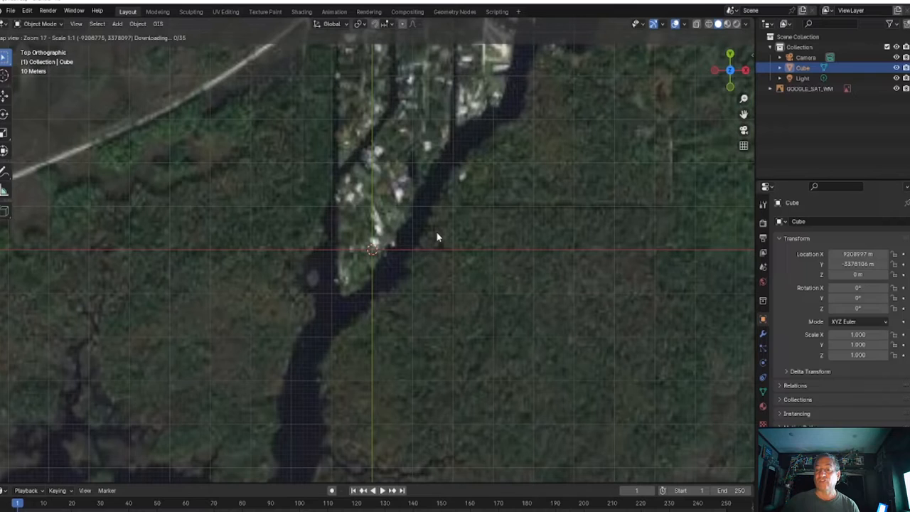
mouse_move(449, 251)
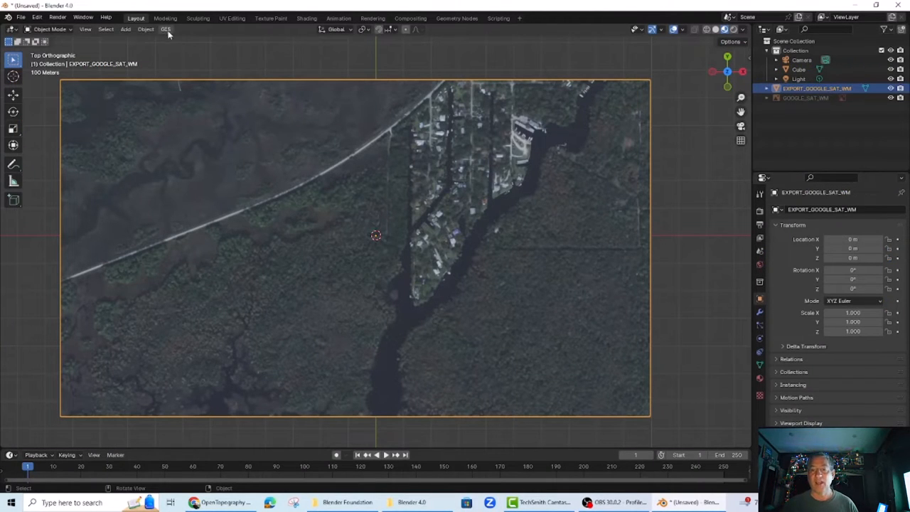
- Download OpenTopography SRTM 30m elevation onto the satellite map plane
left_click(165, 28)
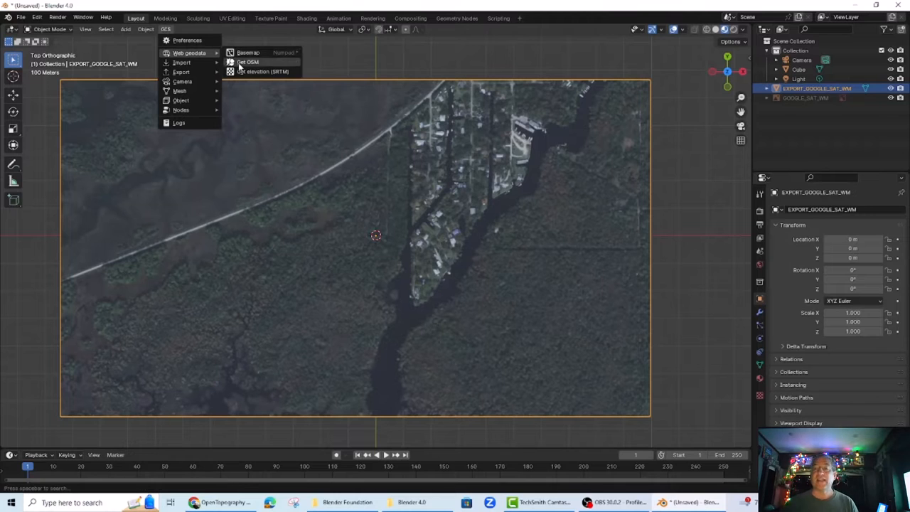
left_click(261, 71)
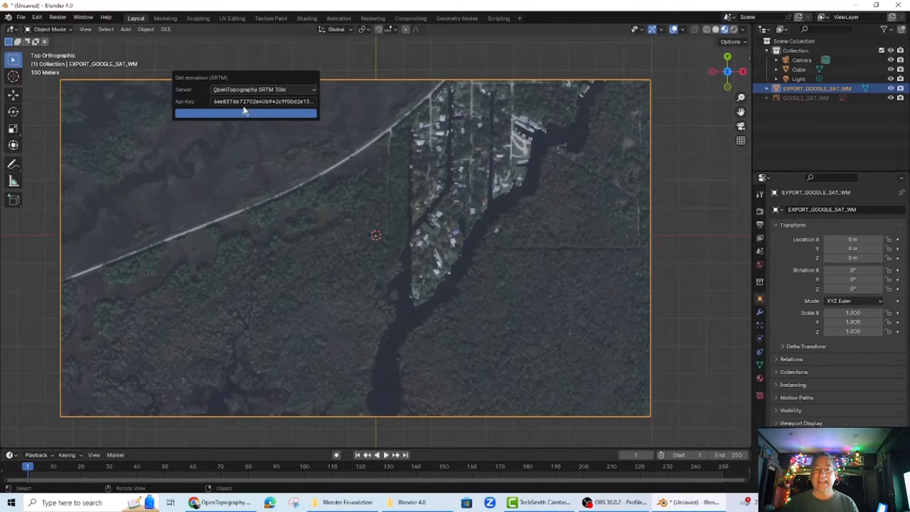
left_click(244, 112)
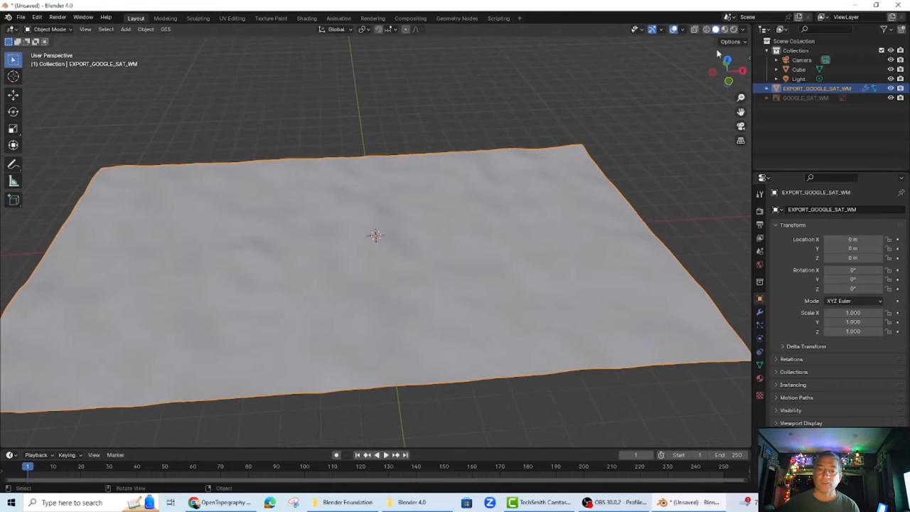
left_click(725, 29)
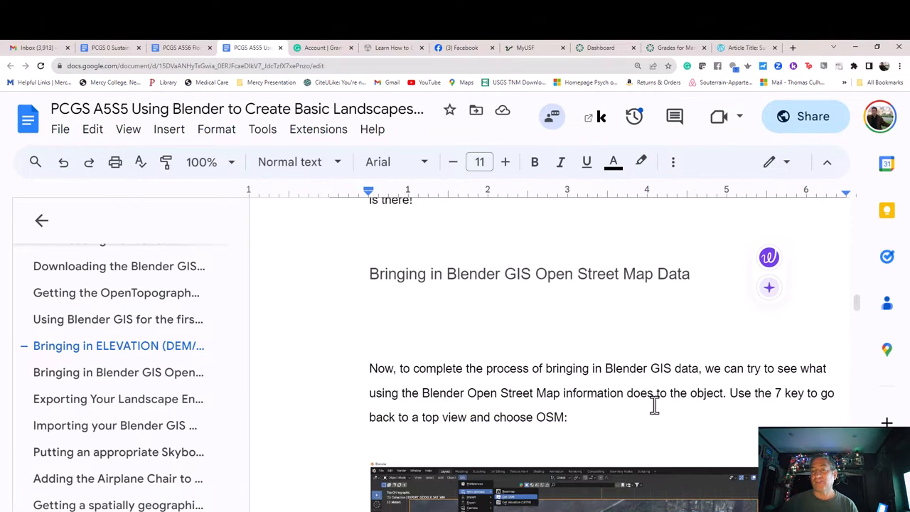
mouse_move(716, 404)
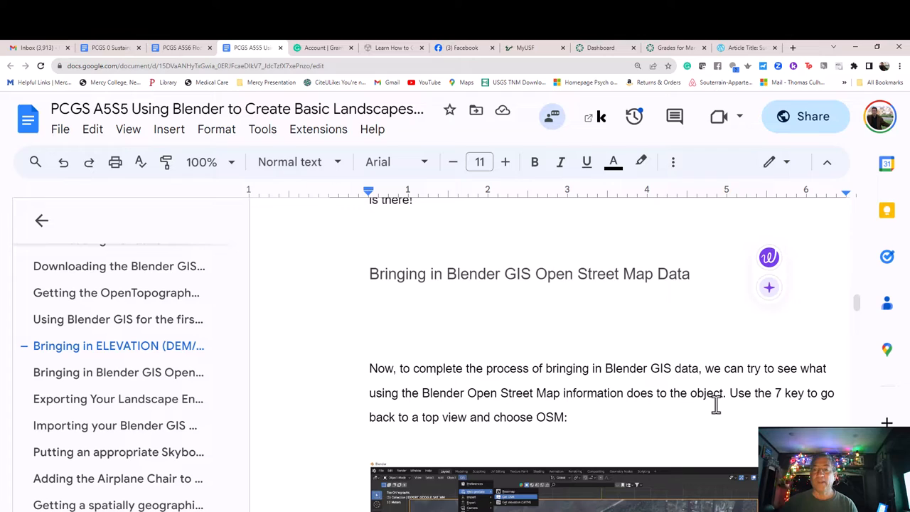
scroll("down", 3)
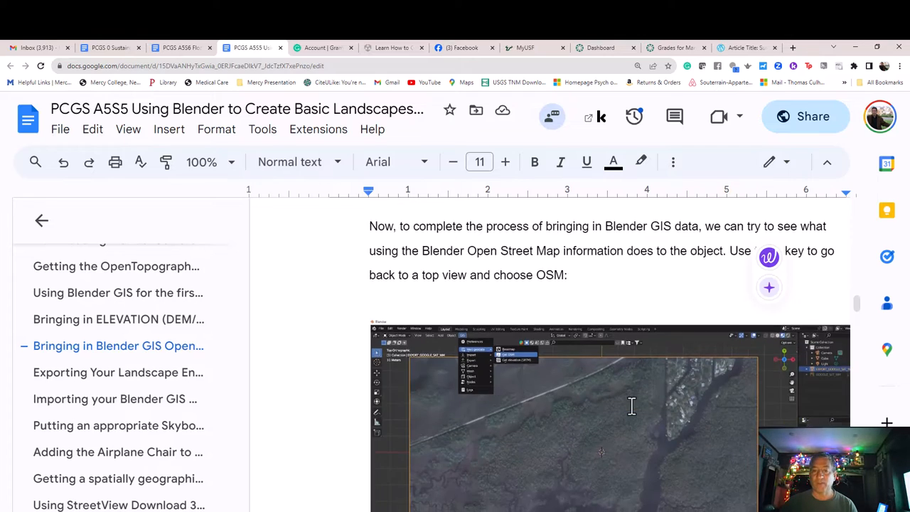
scroll("down", 3)
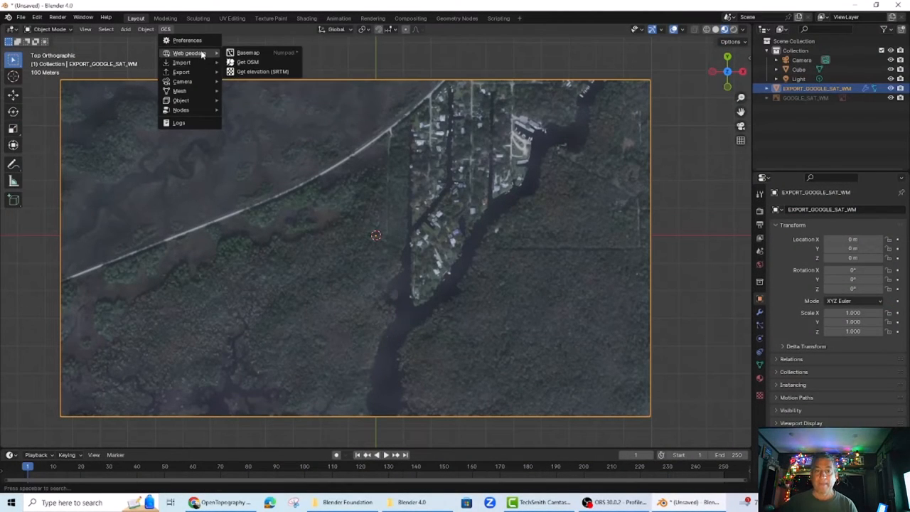
- Import OSM highways and waterways with Elevation from object so they sit on the terrain
left_click(249, 62)
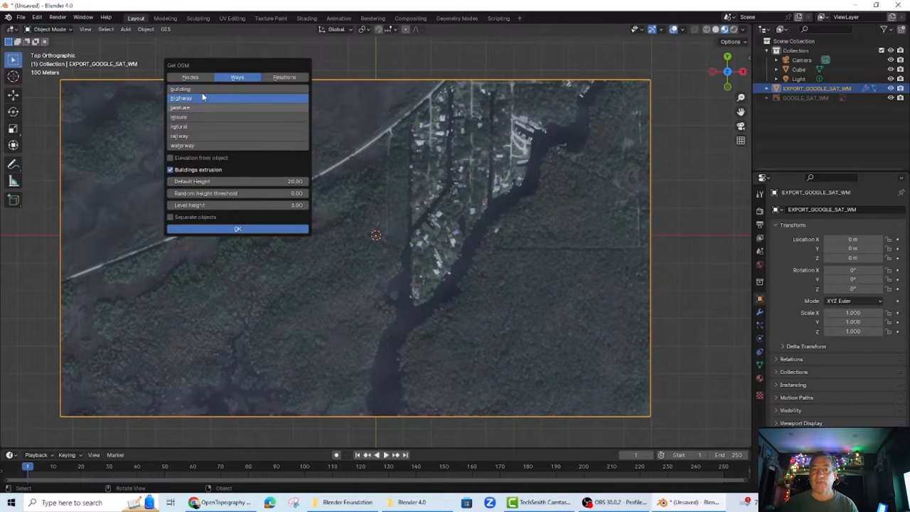
left_click(179, 88)
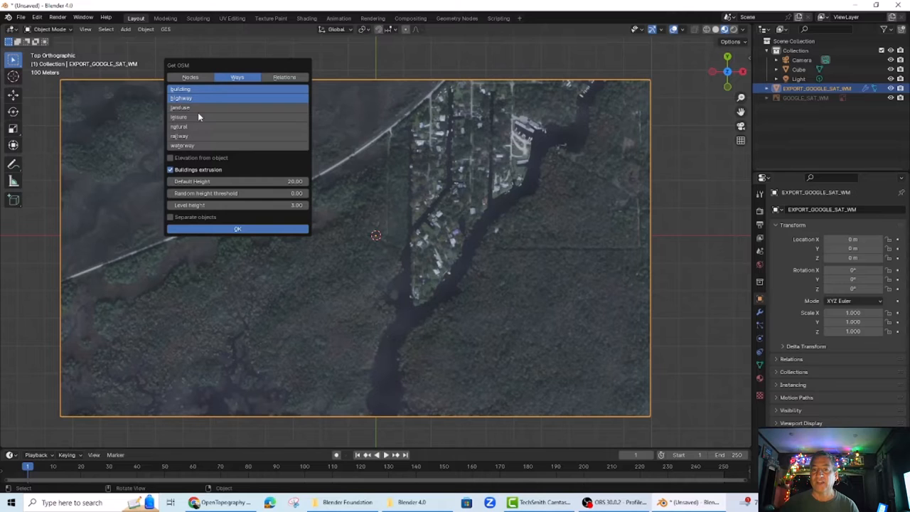
left_click(182, 145)
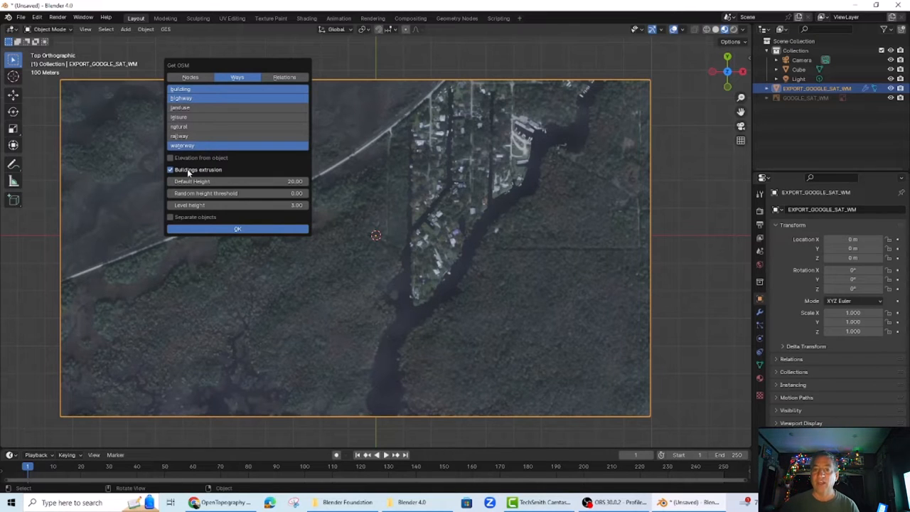
left_click(170, 156)
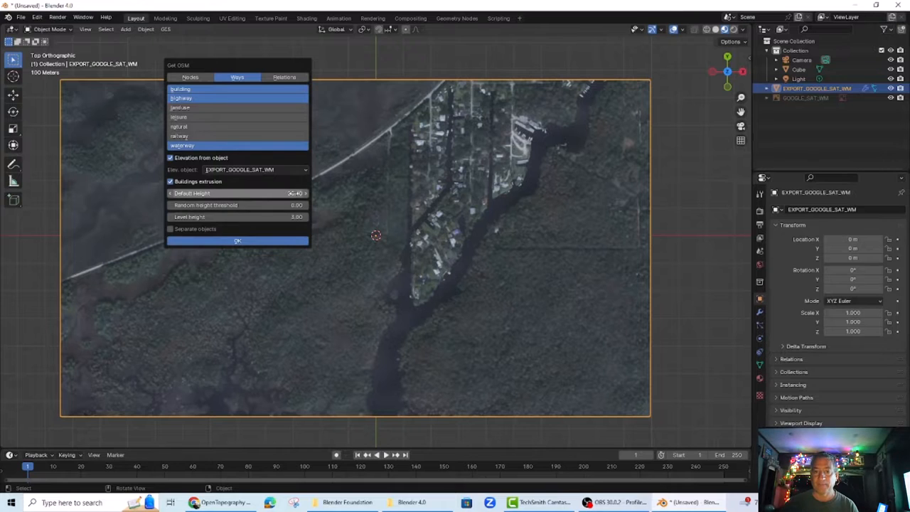
left_click(238, 240)
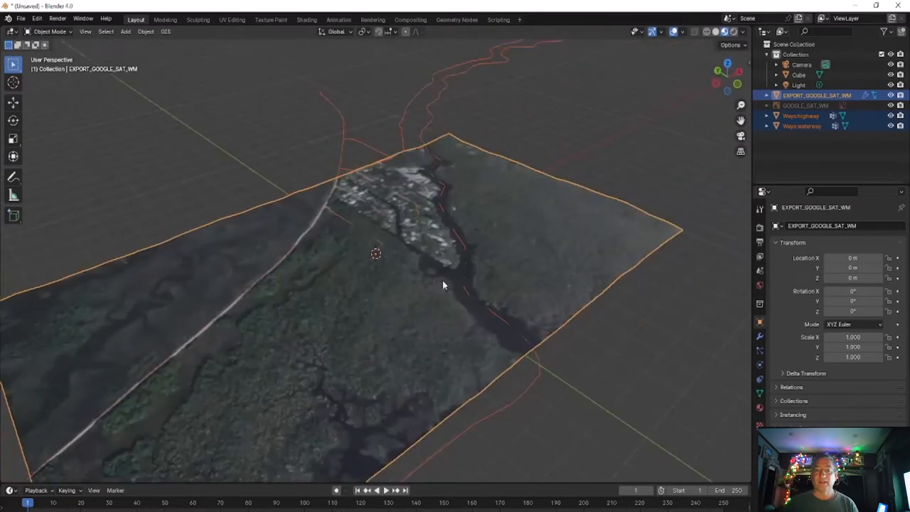
left_click_drag(426, 284, 427, 326)
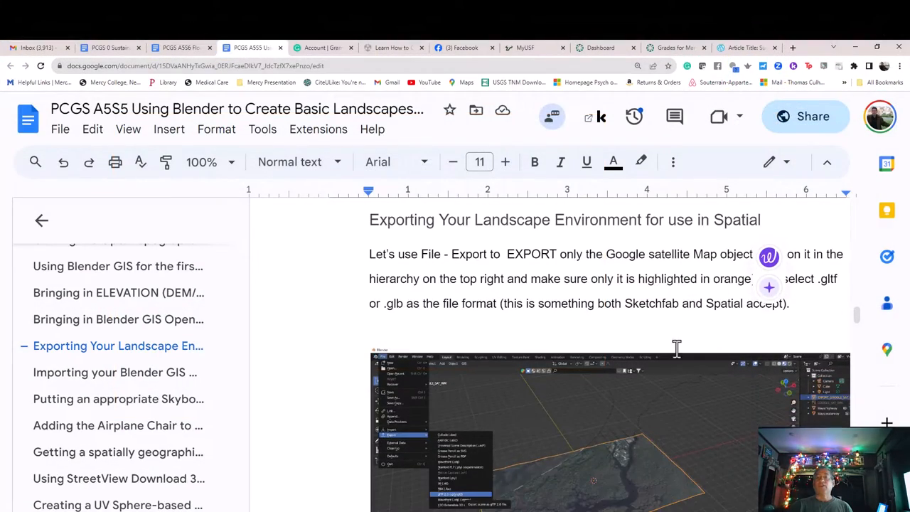
- Select EXPORT_GOOGLE_SAT_WM in the Outliner and begin a File > Export > glTF 2.0 export
scroll("down", 3)
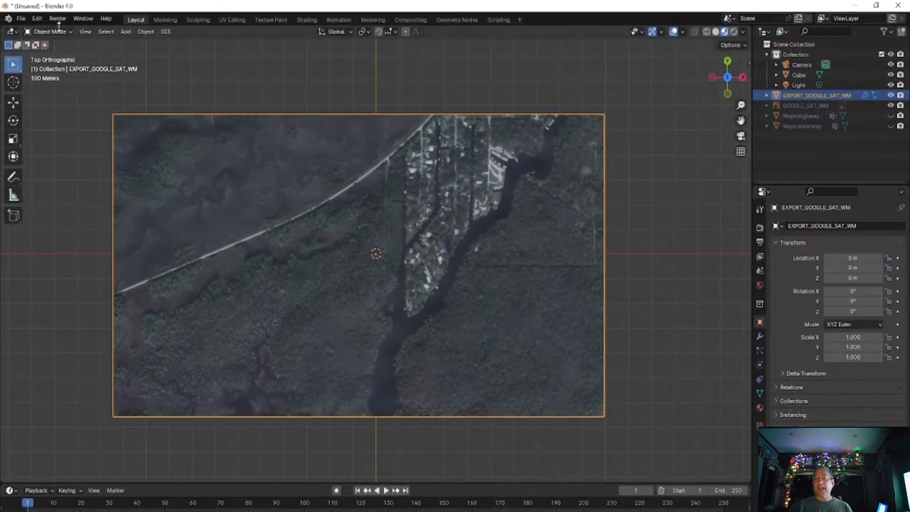
left_click(22, 17)
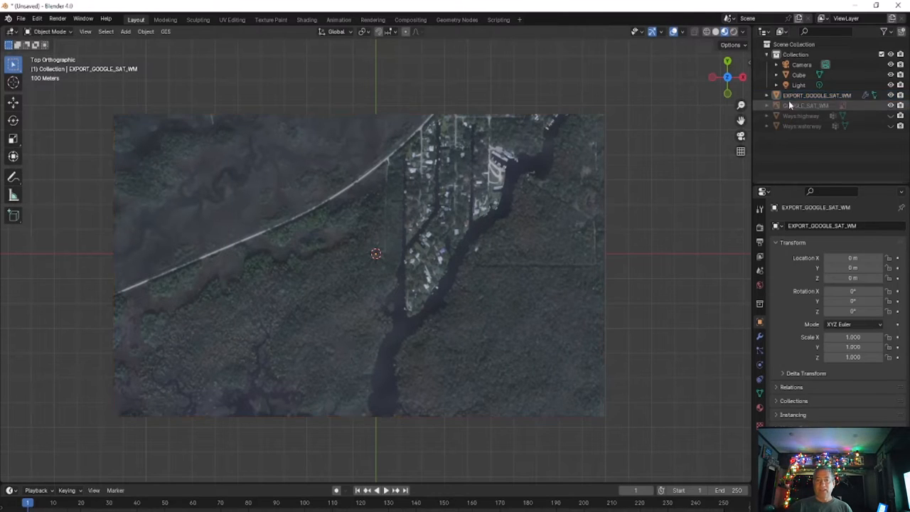
left_click(816, 94)
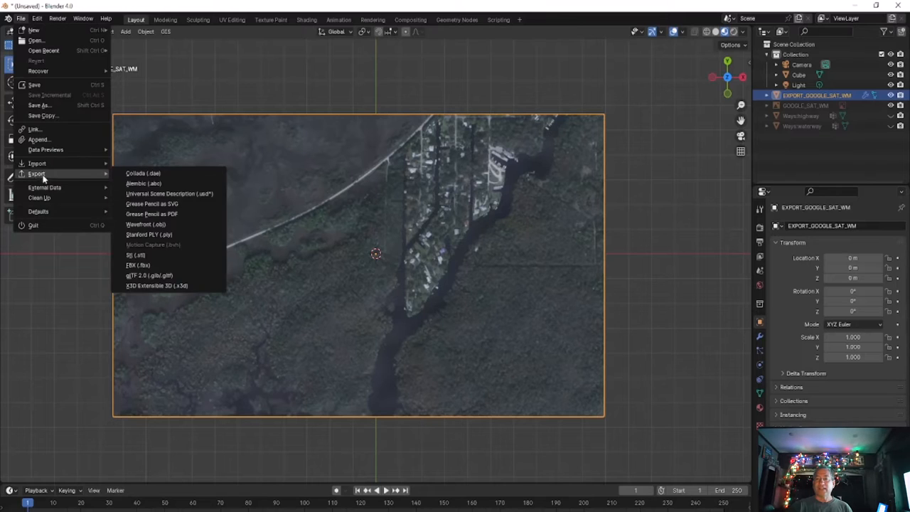
mouse_move(150, 276)
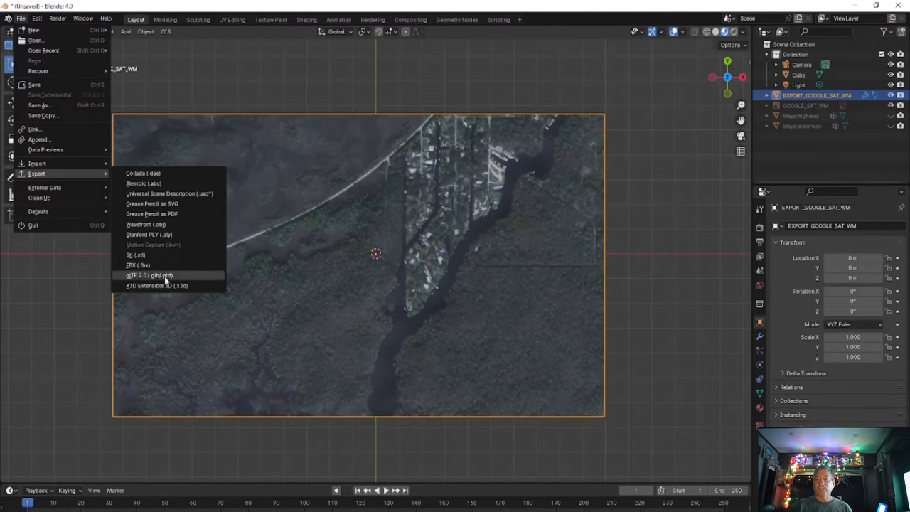
left_click(150, 276)
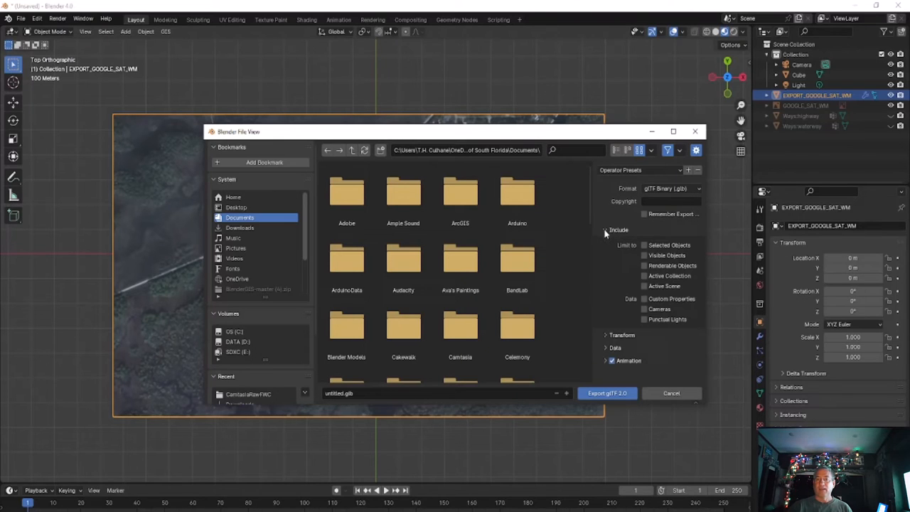
- Tick Limit to Selected Objects and name the export file 'Environment'
left_click(644, 245)
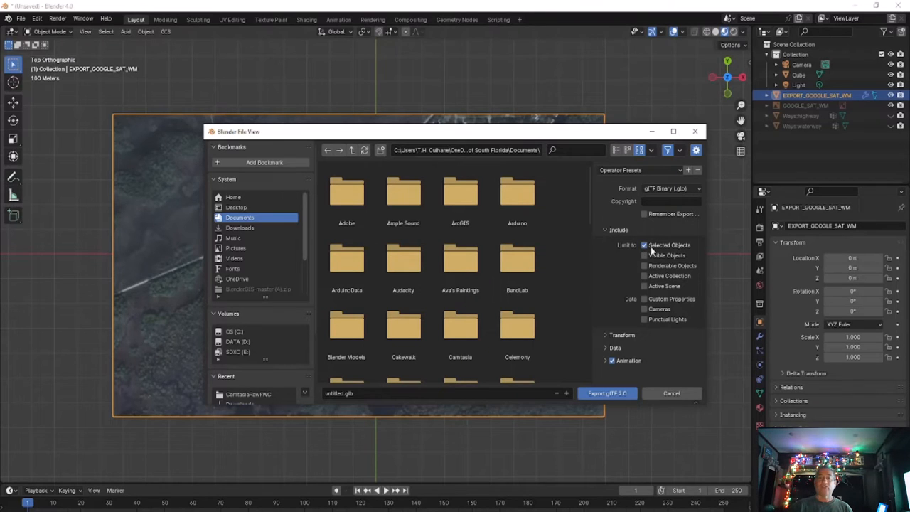
mouse_move(675, 239)
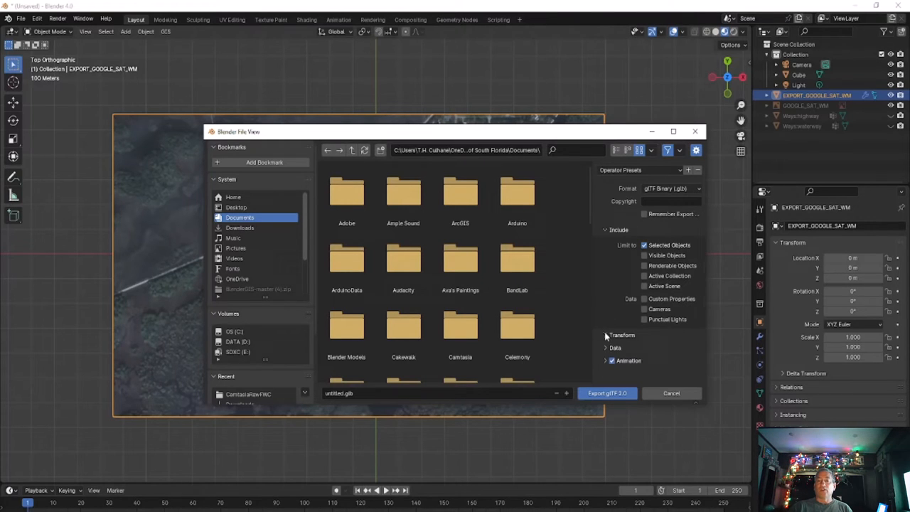
left_click(644, 213)
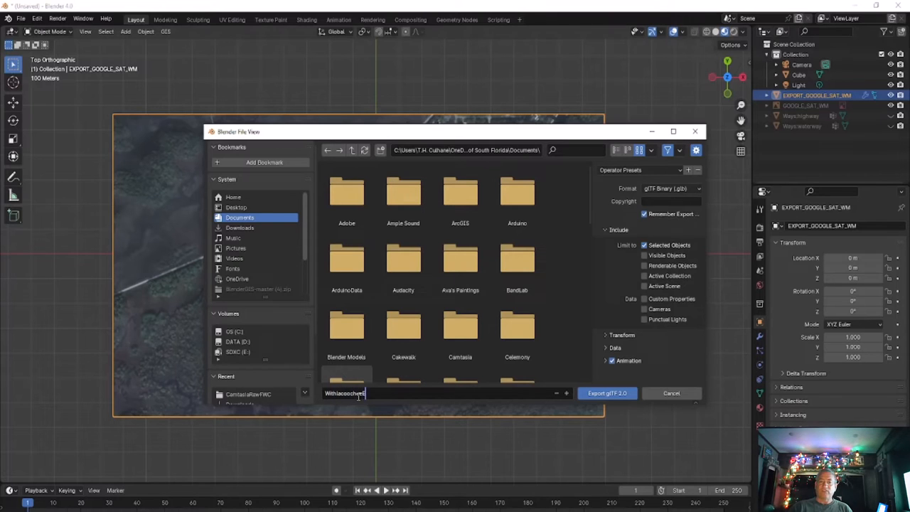
type("Environment in a Custom Spatial World:")
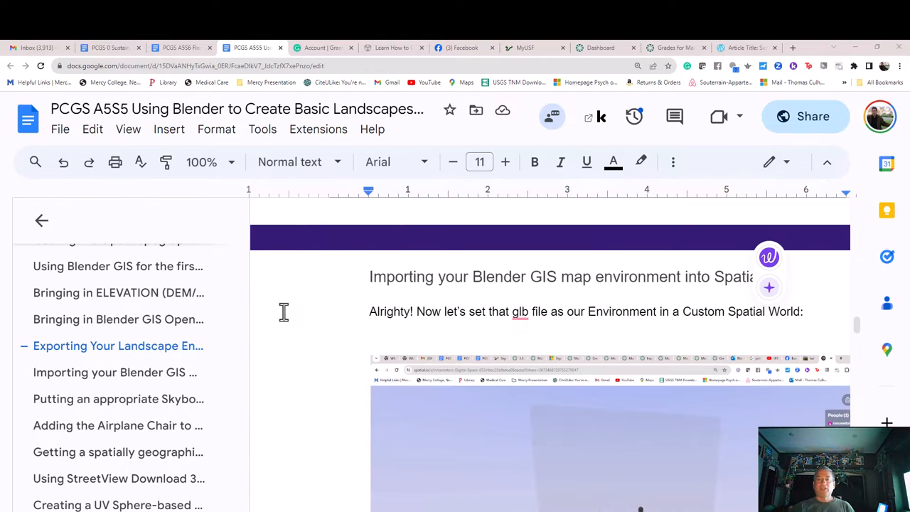
scroll("down", 3)
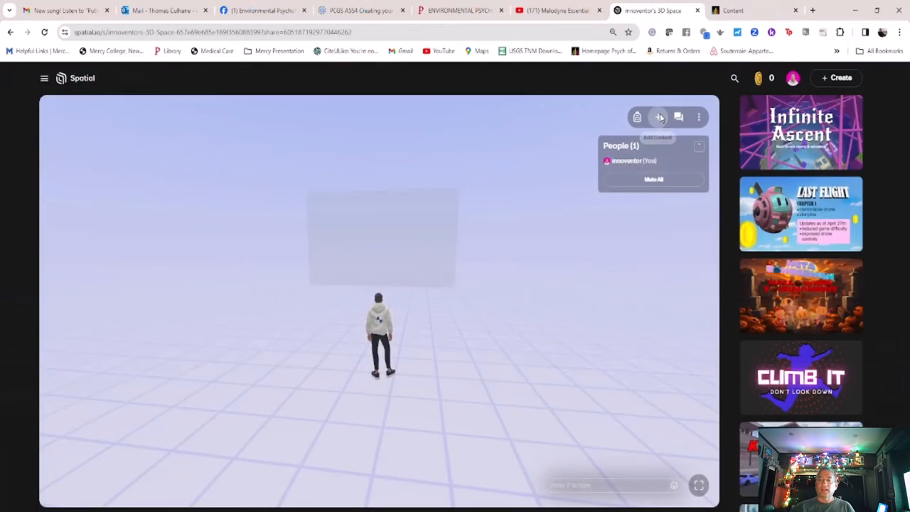
- Upload the exported terrain .glb from the computer through the Content library
left_click(657, 116)
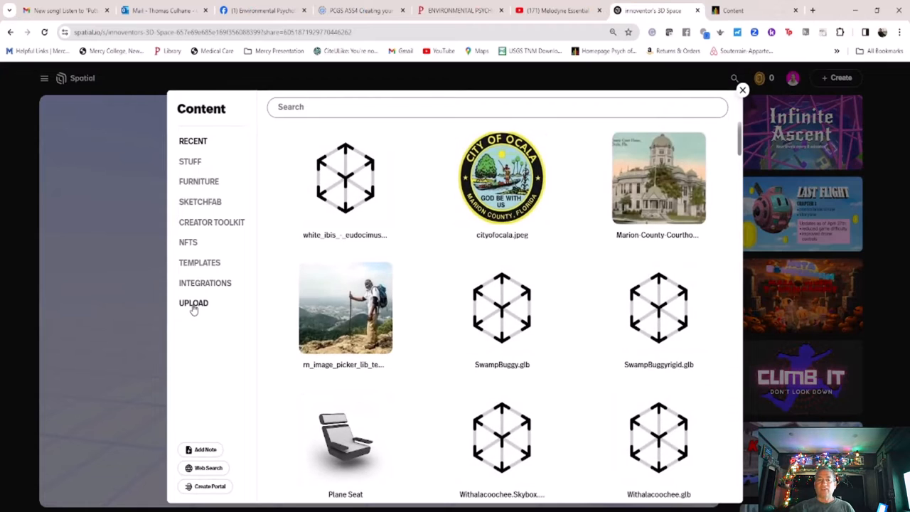
left_click(193, 303)
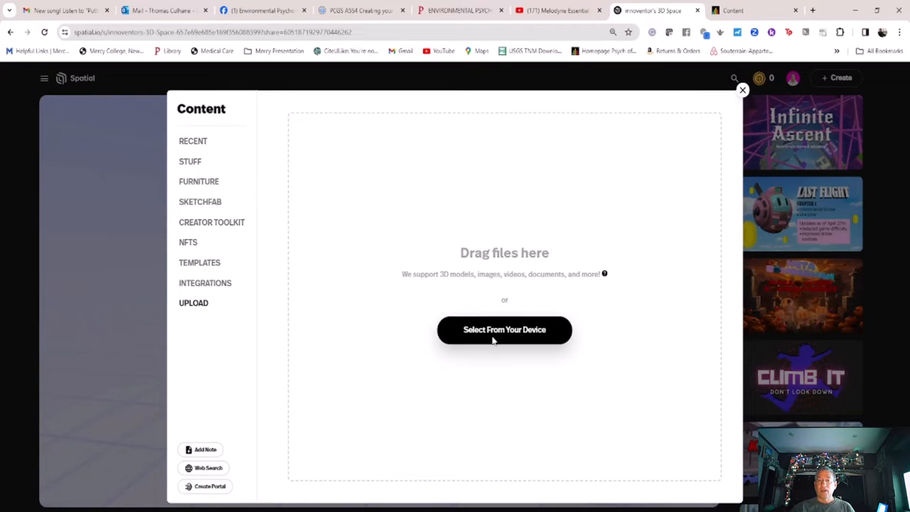
left_click(504, 330)
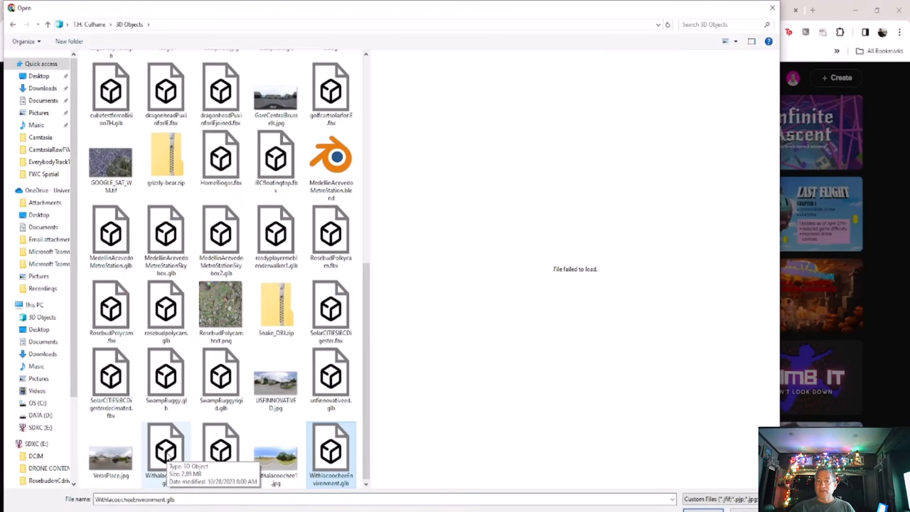
left_click(165, 452)
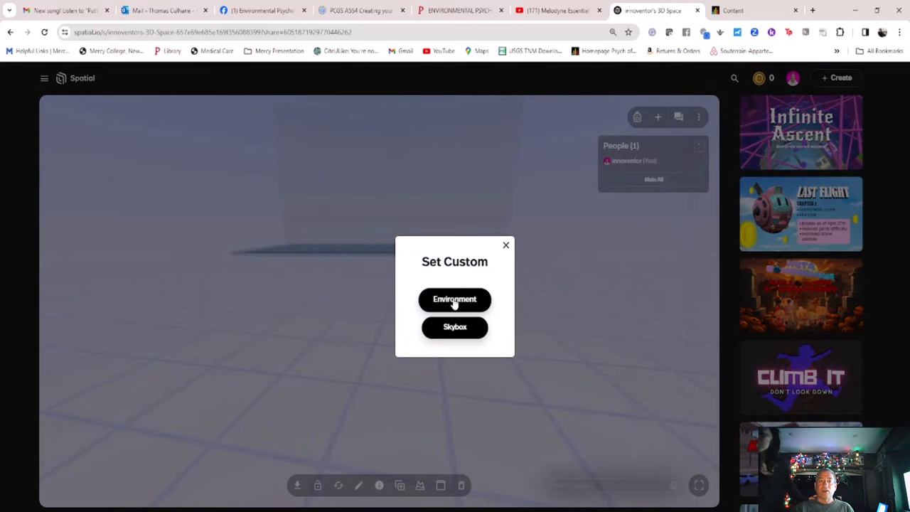
- Use the uploaded GLB as the custom Environment and accept it with Looks Good
left_click(455, 298)
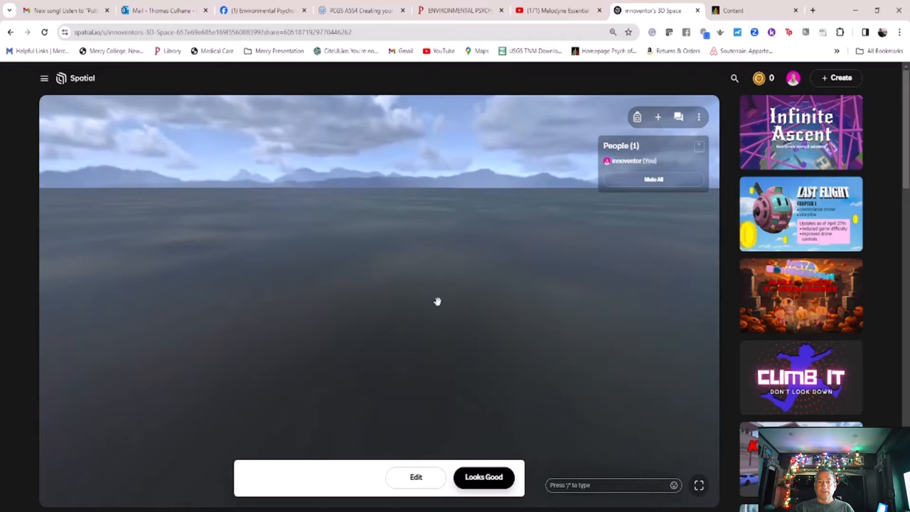
left_click(483, 478)
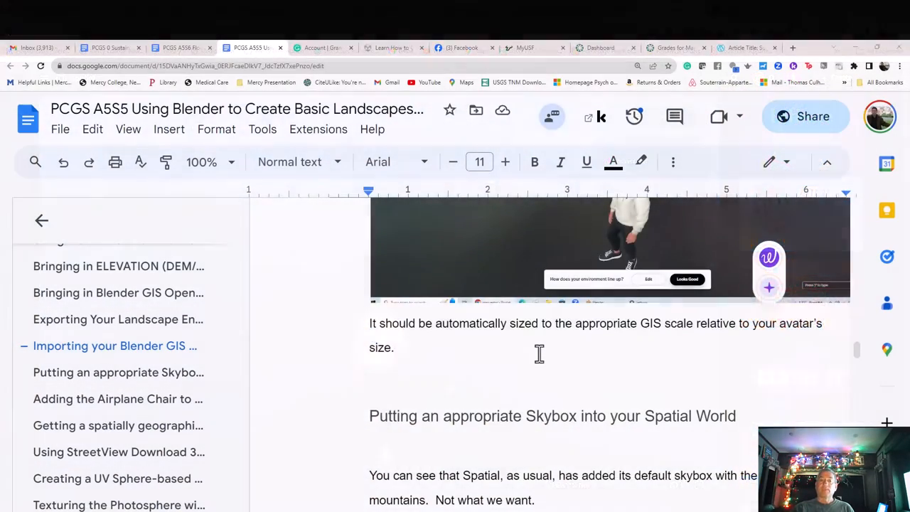
- Search the Sketchfab content for 'skybox' and browse through the results
scroll("down", 3)
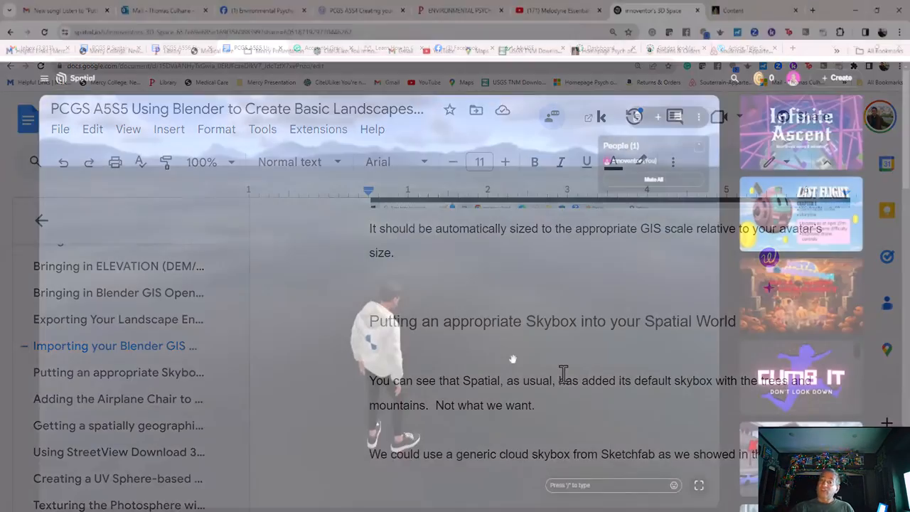
left_click(654, 10)
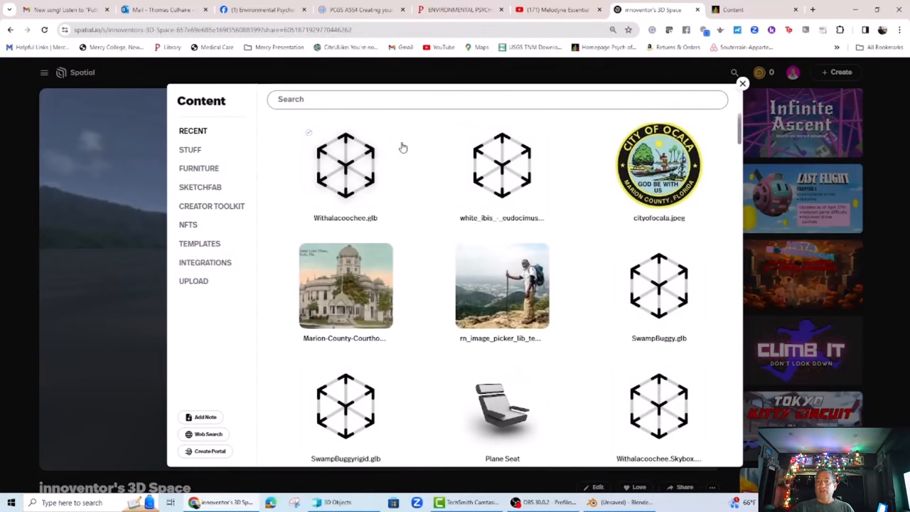
type("skybox")
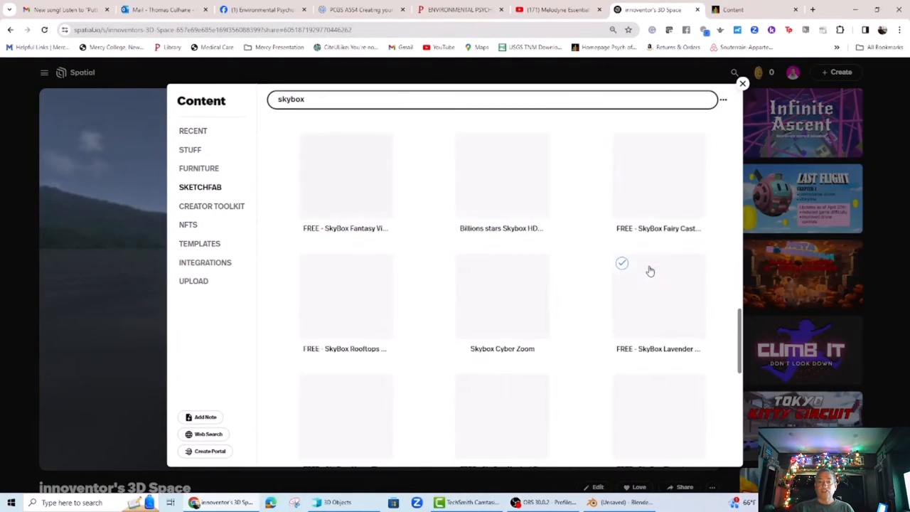
scroll("down", 3)
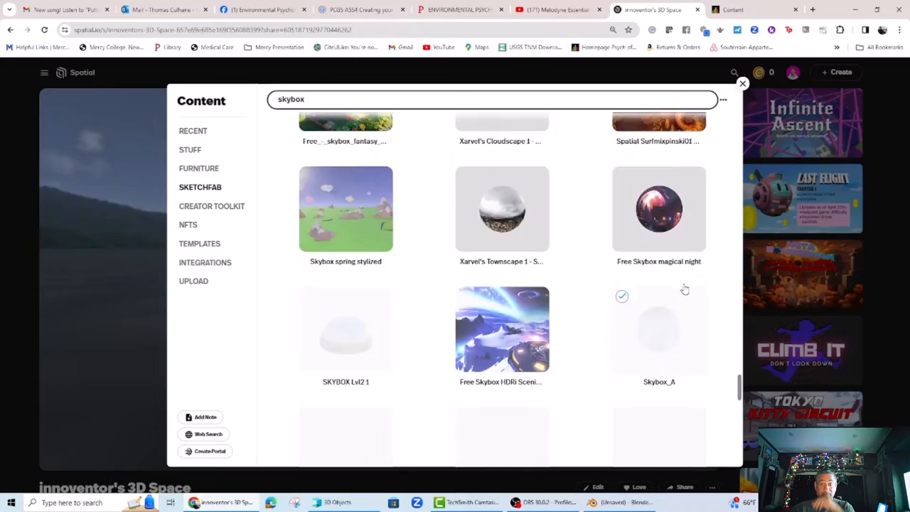
left_click(742, 83)
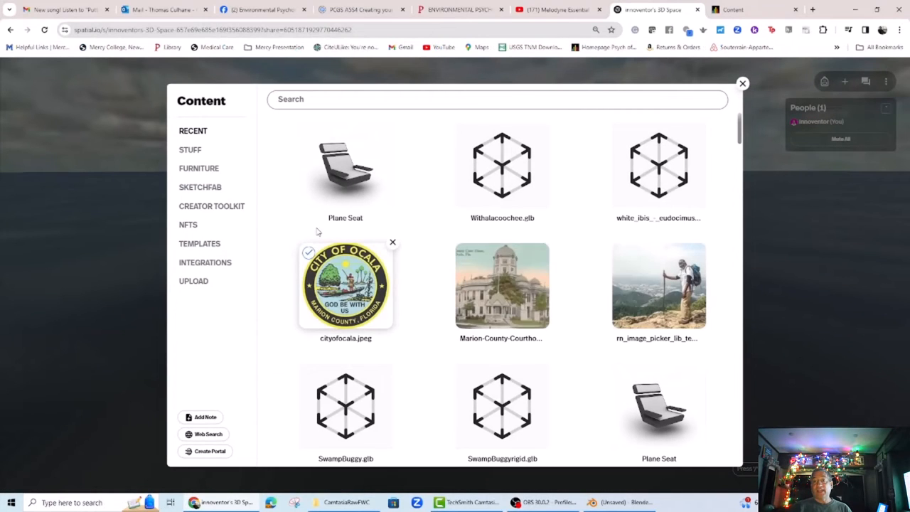
- Add the Plane Seat from the Furniture category to the space
left_click(199, 167)
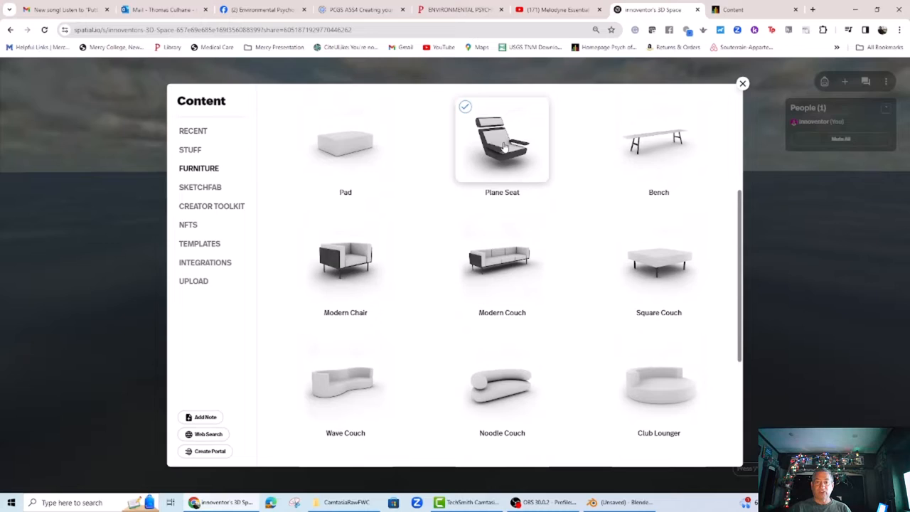
left_click(742, 82)
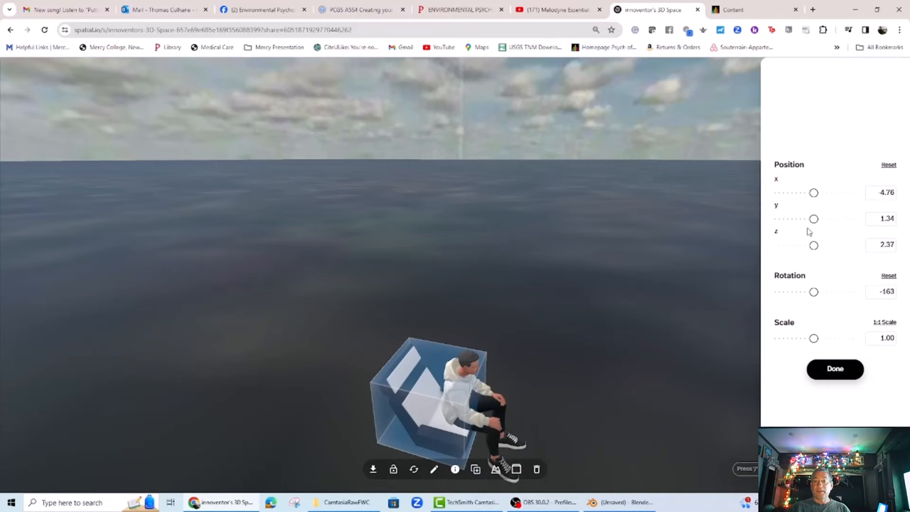
- Raise the seat high above the terrain and rotate it to face another direction
left_click_drag(813, 219, 818, 219)
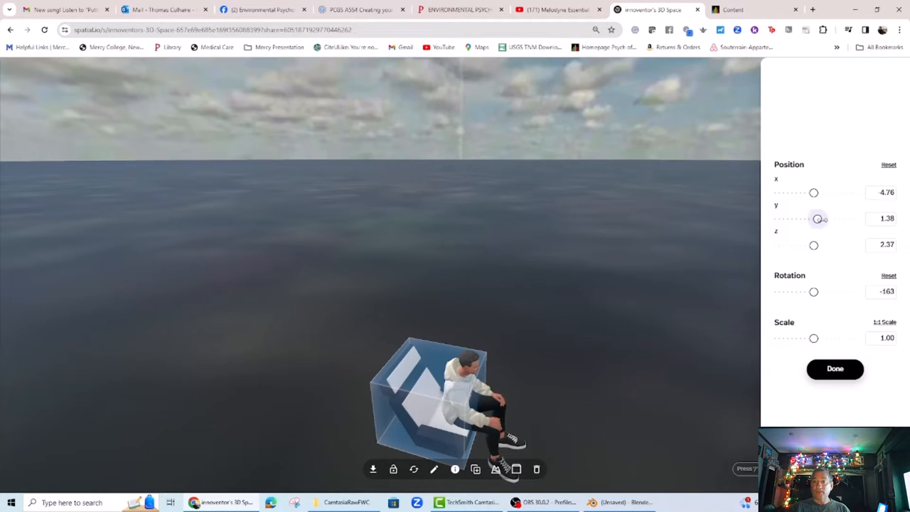
left_click_drag(818, 219, 847, 219)
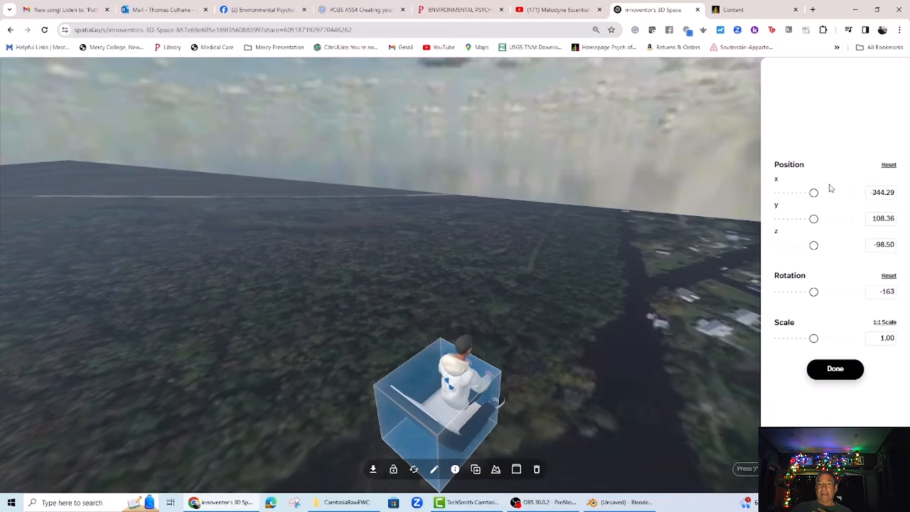
left_click_drag(814, 291, 779, 292)
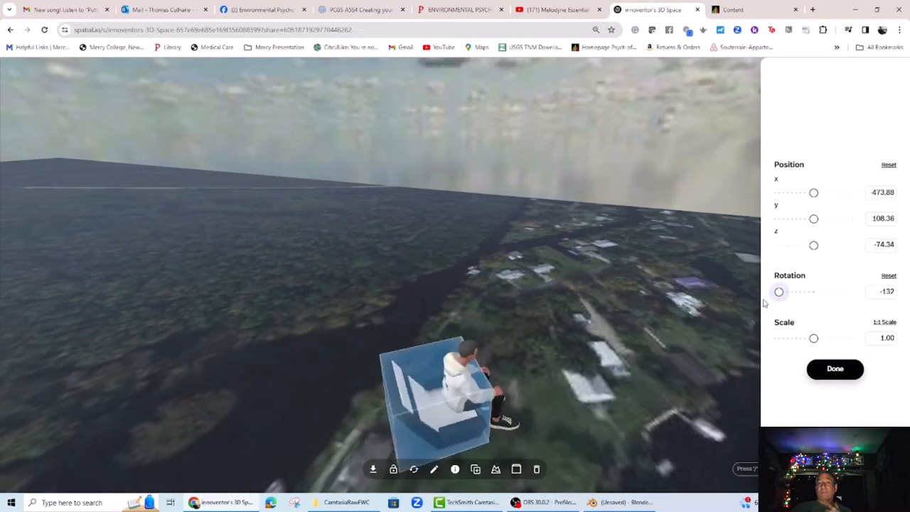
left_click_drag(779, 292, 813, 291)
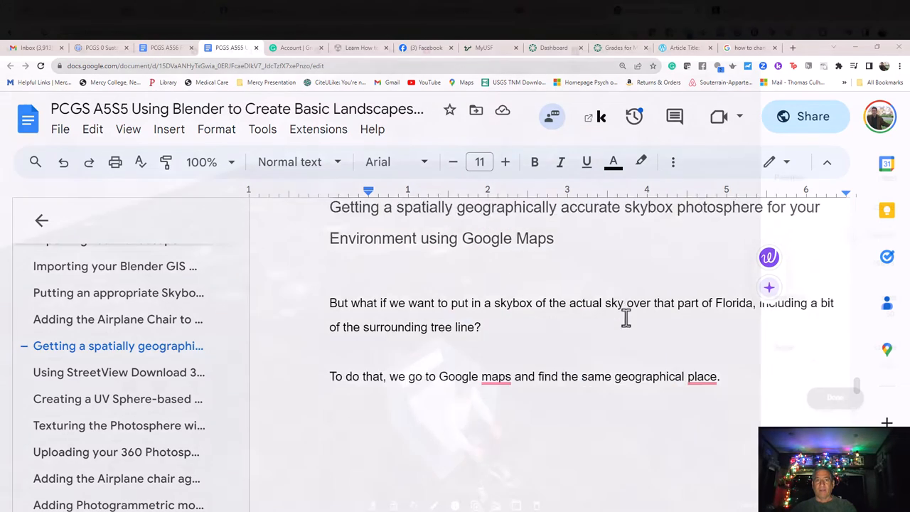
- Search Google Maps for Withlacoochee Gulf Preserve and switch to Satellite imagery
left_click(654, 10)
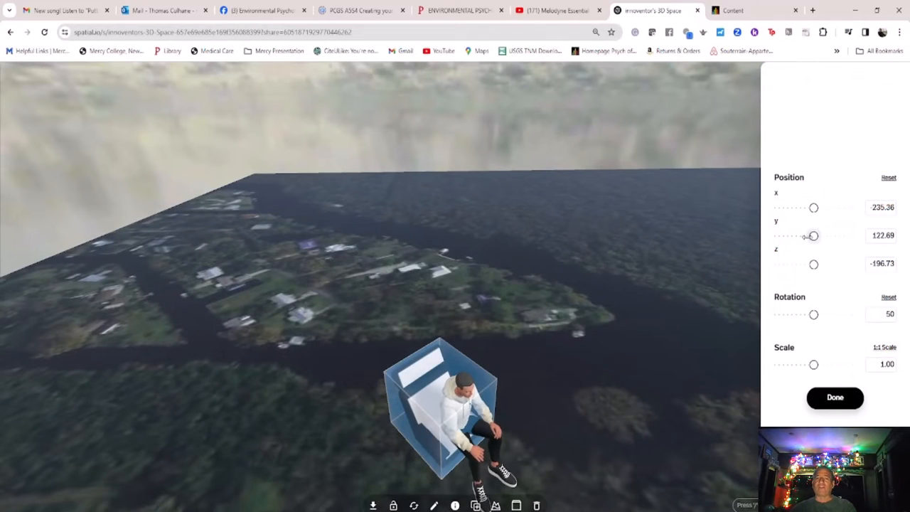
left_click_drag(814, 236, 825, 236)
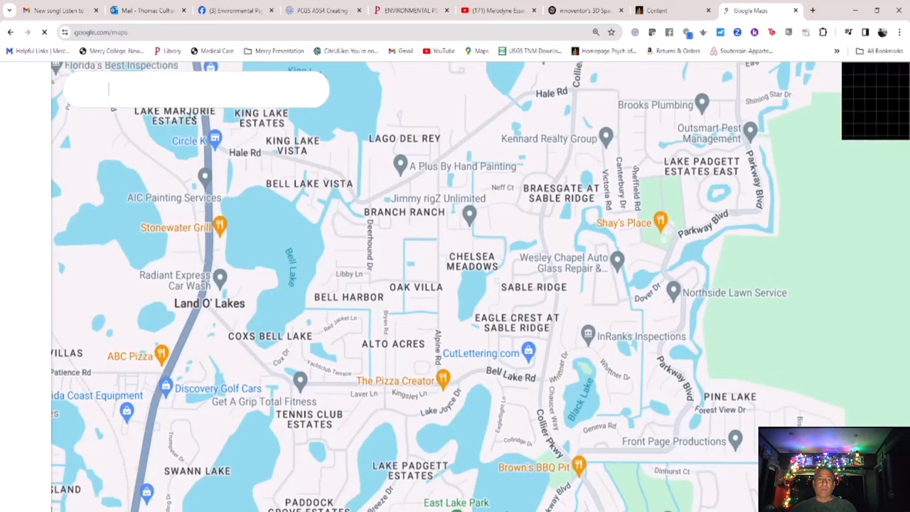
type("wit")
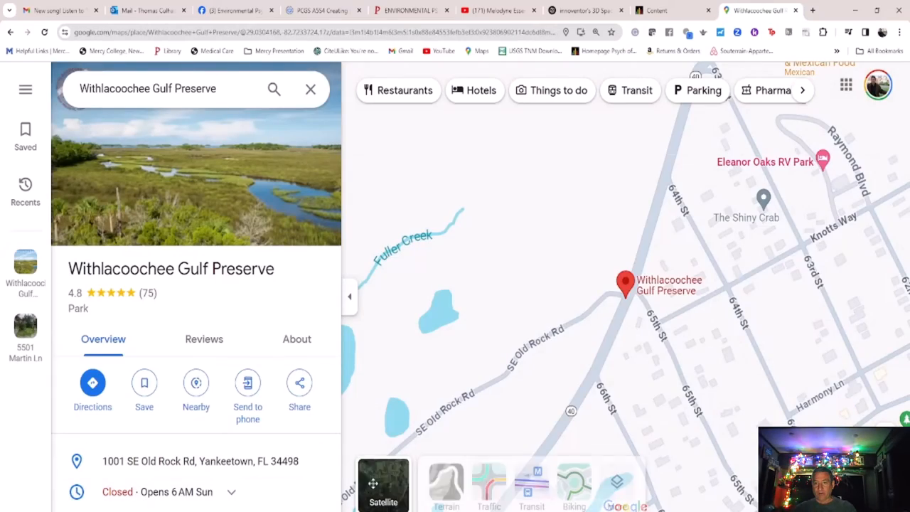
left_click(382, 483)
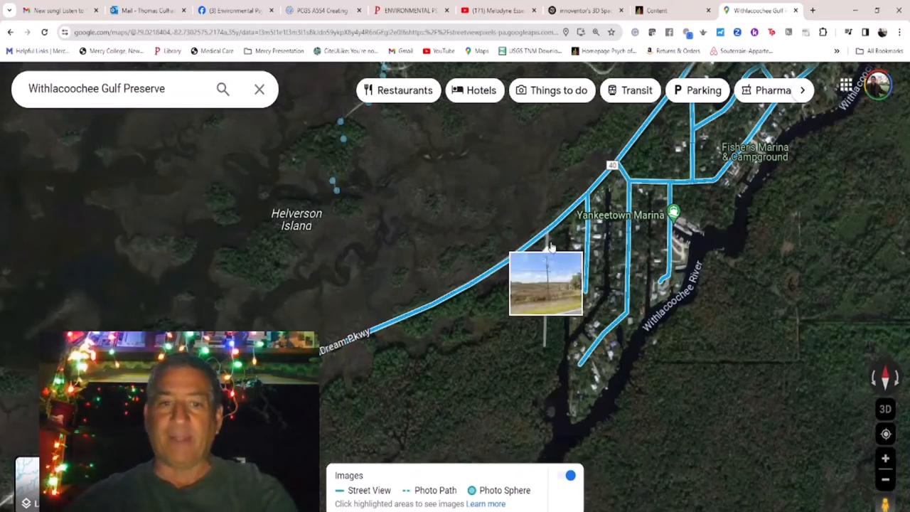
- Open the Street View panorama on State Hwy 40 near the preserve
left_click(546, 283)
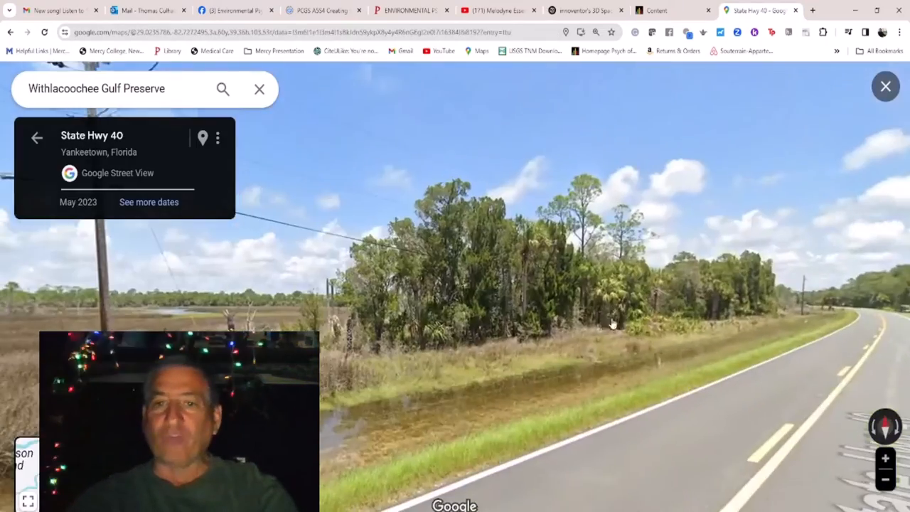
left_click(612, 321)
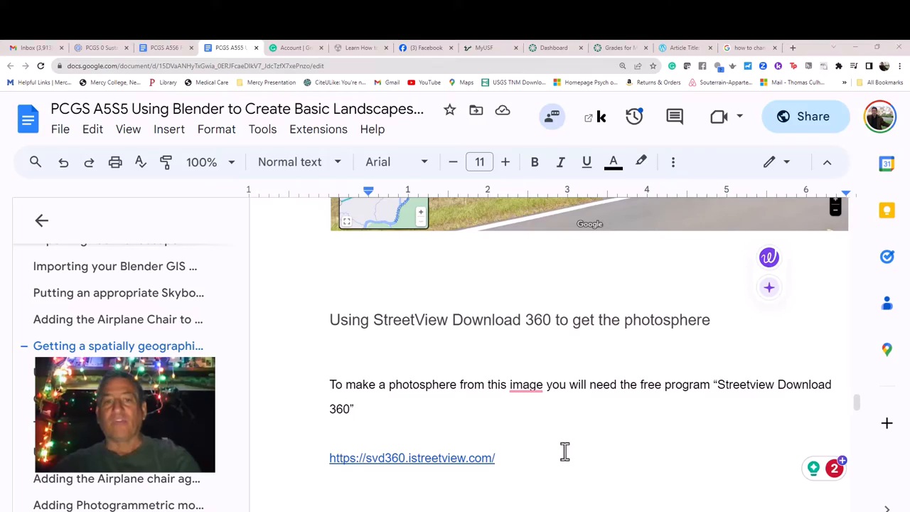
mouse_move(751, 446)
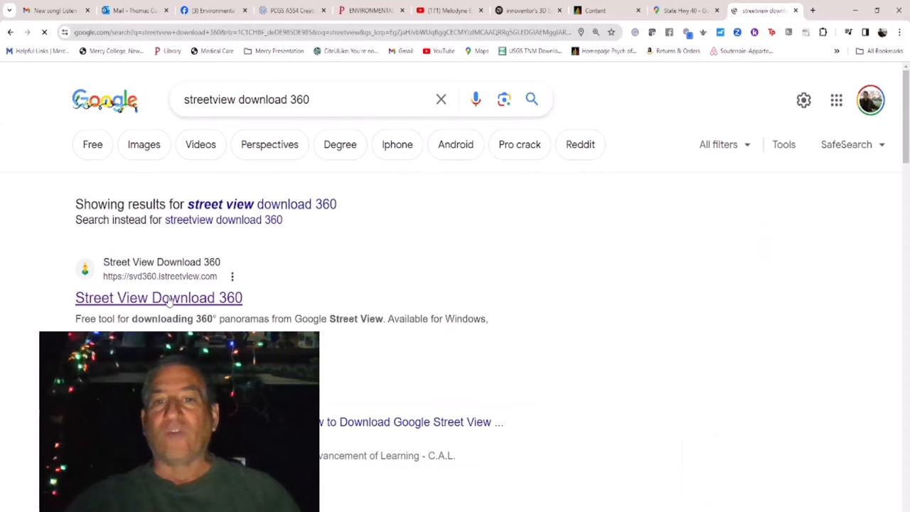
- Download the Windows version of Street View Download 360 from its website
left_click(159, 297)
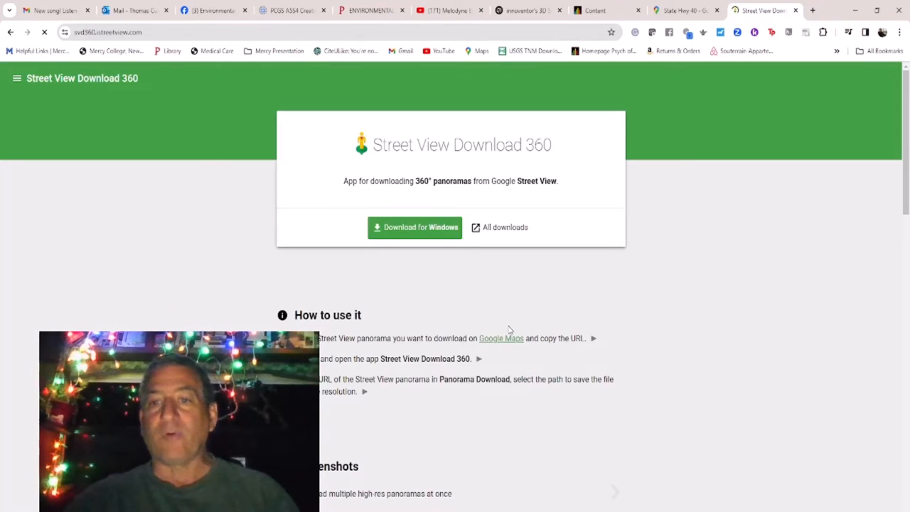
left_click(416, 227)
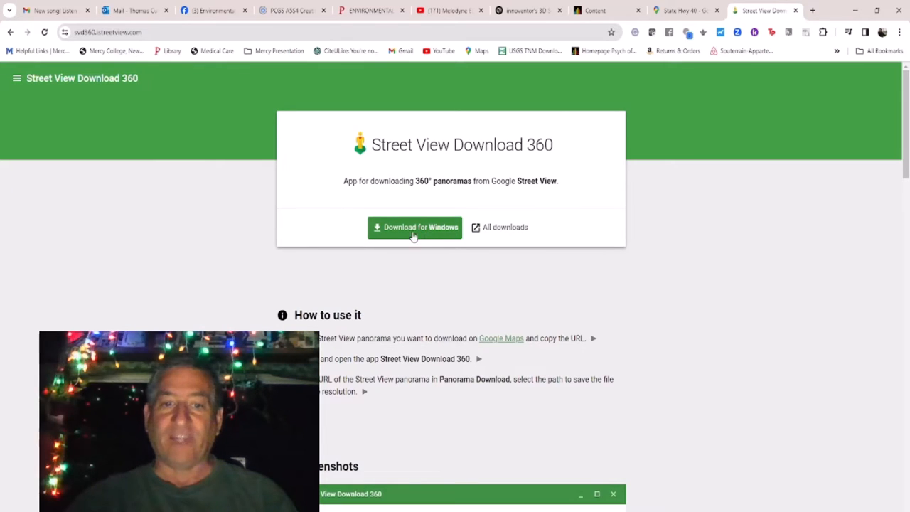
scroll("down", 3)
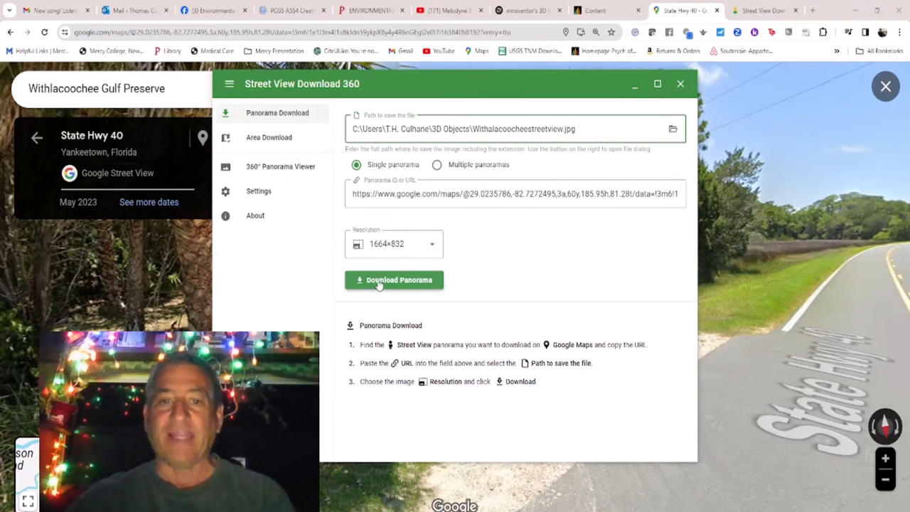
- Download the State Hwy 40 panorama as Withlacoocheestreetview.jpg
left_click(394, 278)
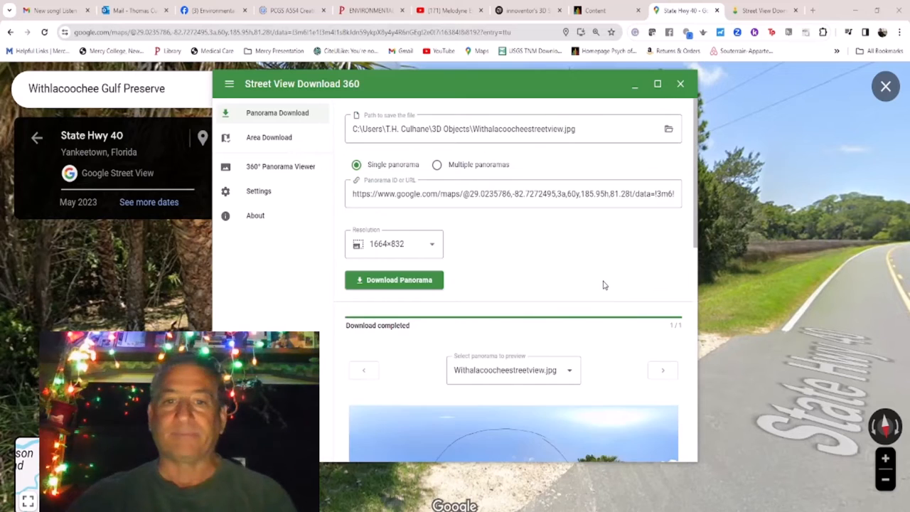
scroll("down", 3)
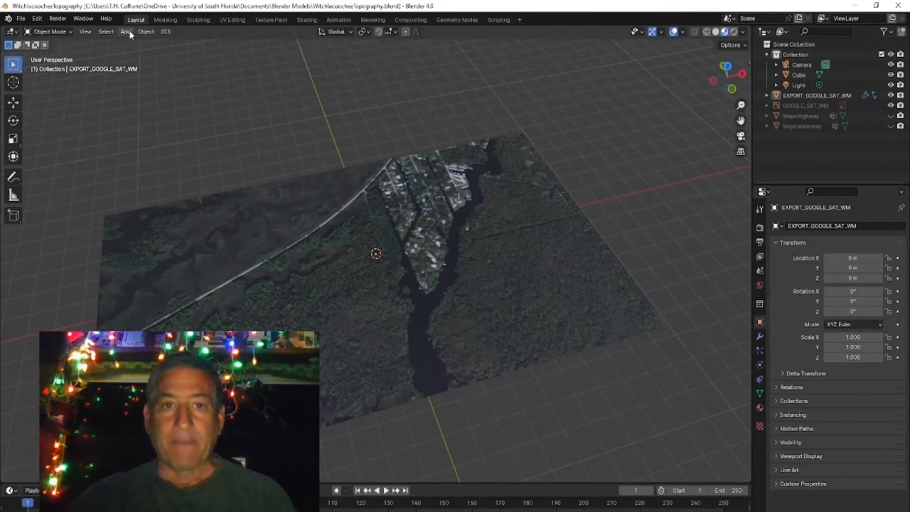
- Add a UV Sphere and scale it up so it domes over the satellite terrain
left_click(125, 32)
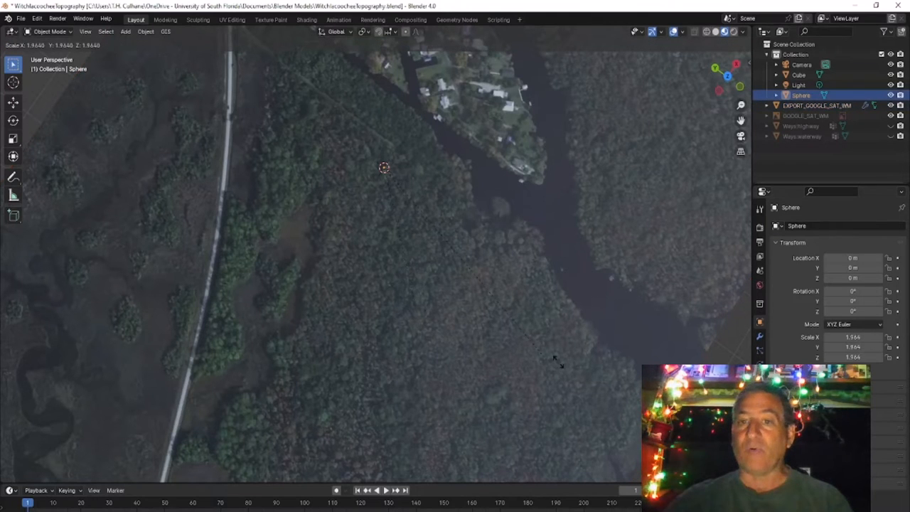
left_click_drag(562, 364, 623, 307)
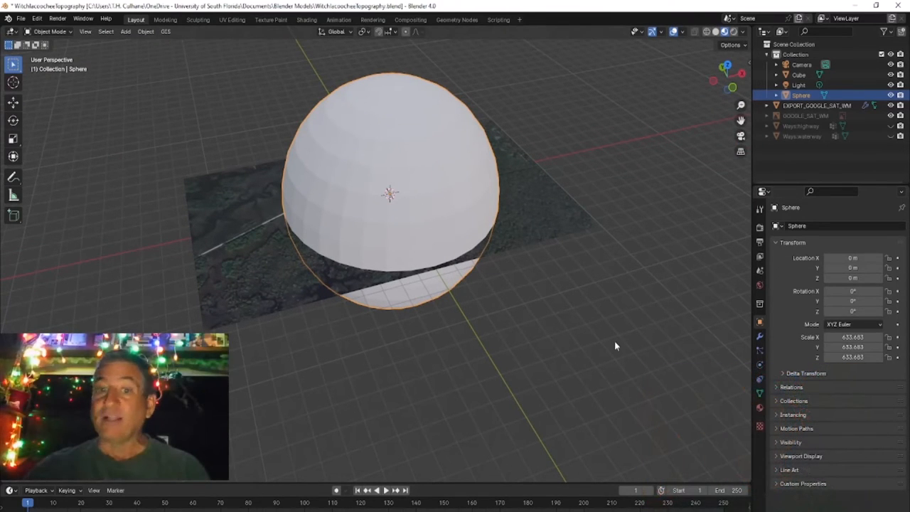
mouse_move(759, 410)
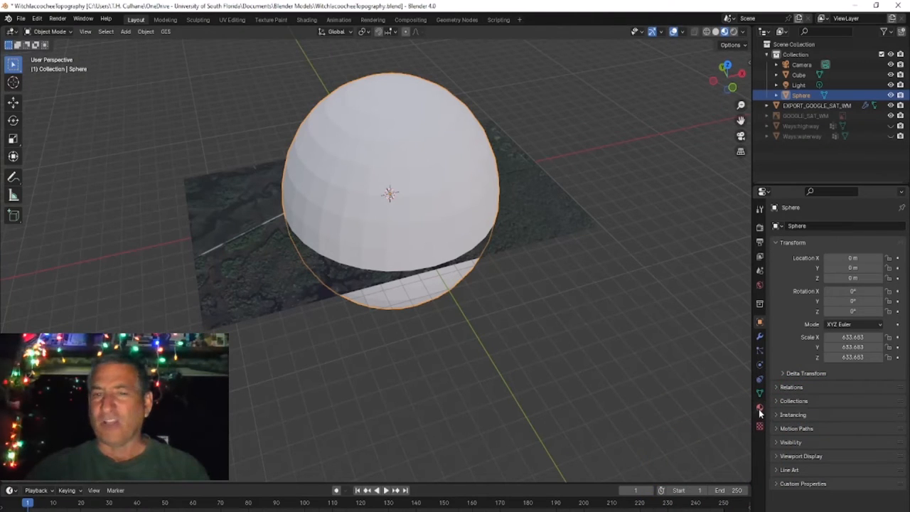
left_click(759, 408)
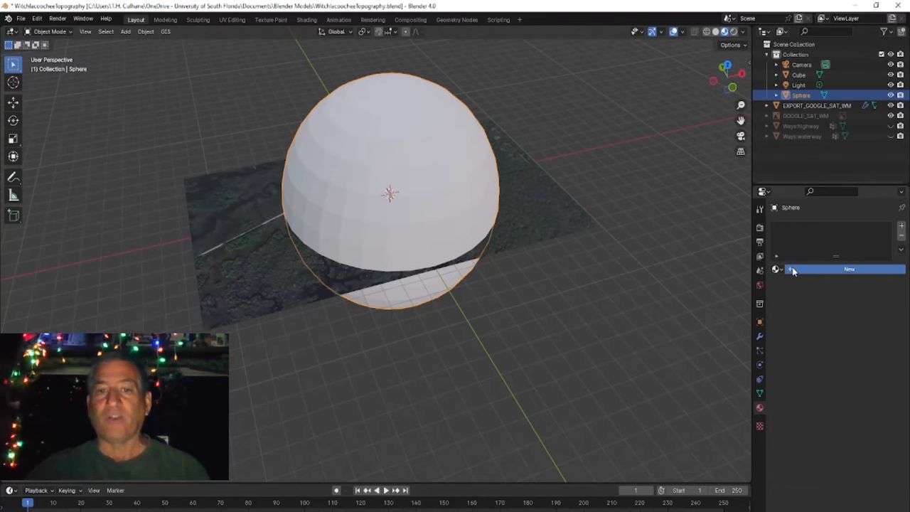
- Create a new material with an Image Texture base colour and browse for the image
left_click(849, 268)
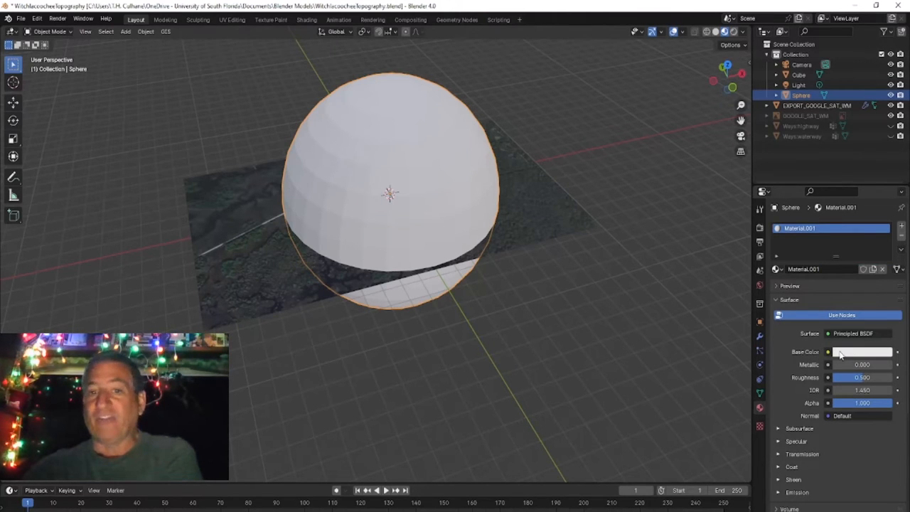
left_click(828, 352)
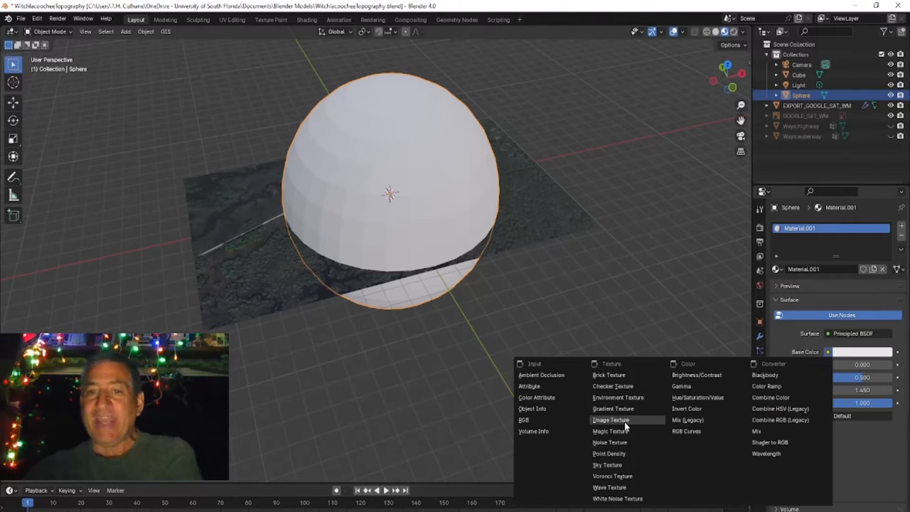
left_click(610, 420)
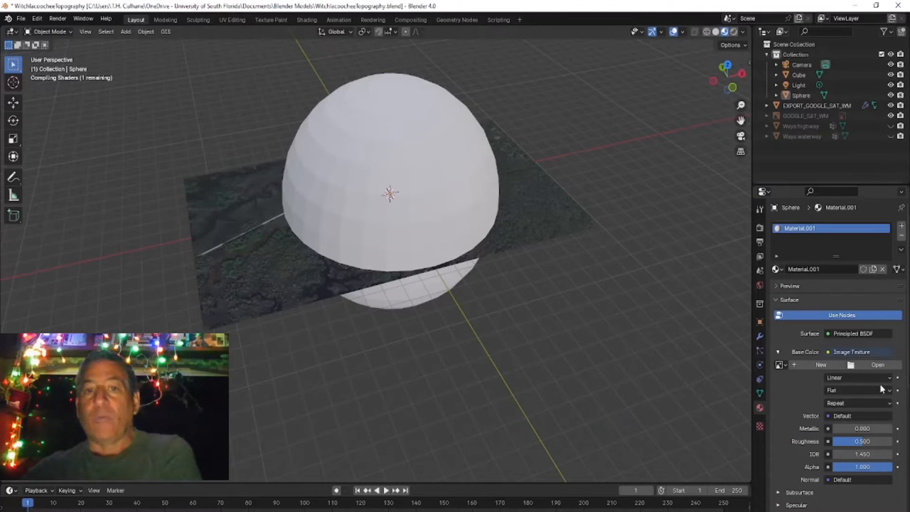
mouse_move(877, 364)
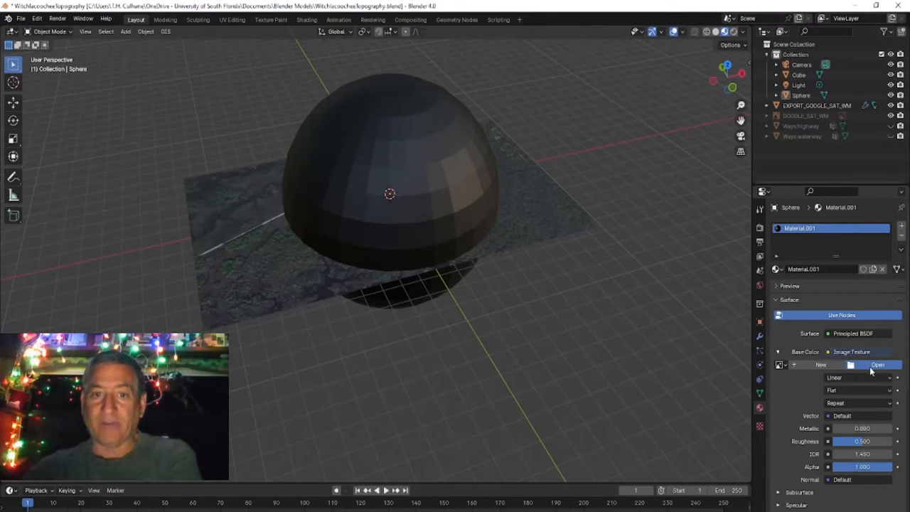
left_click(877, 364)
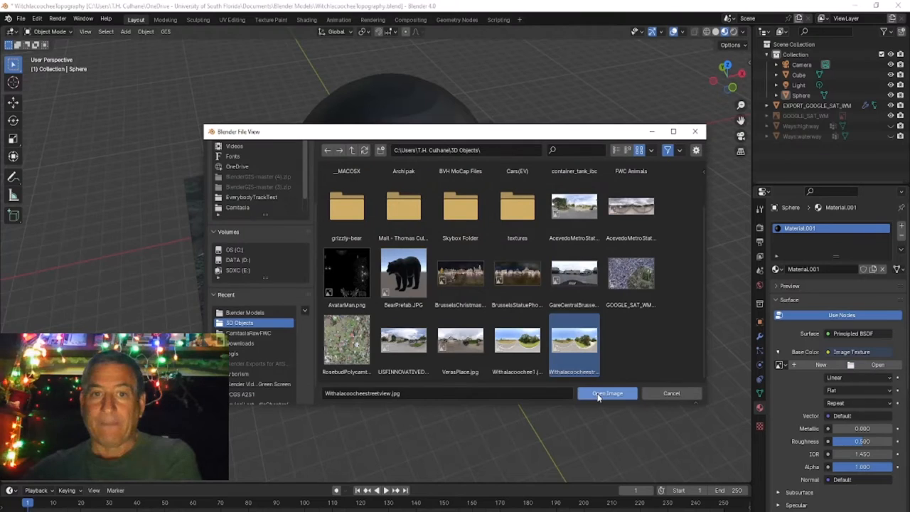
- Load the Withlacoochee street-view panorama as the sphere's texture image
left_click(606, 393)
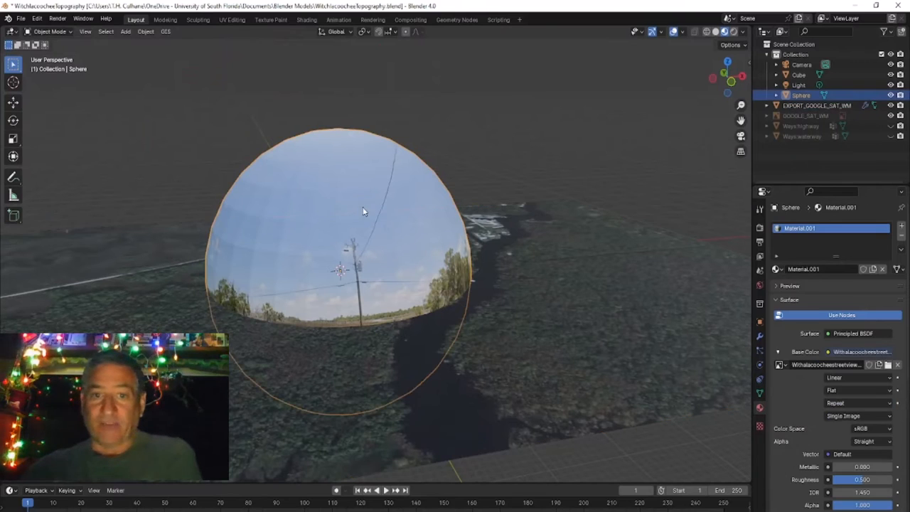
left_click(20, 17)
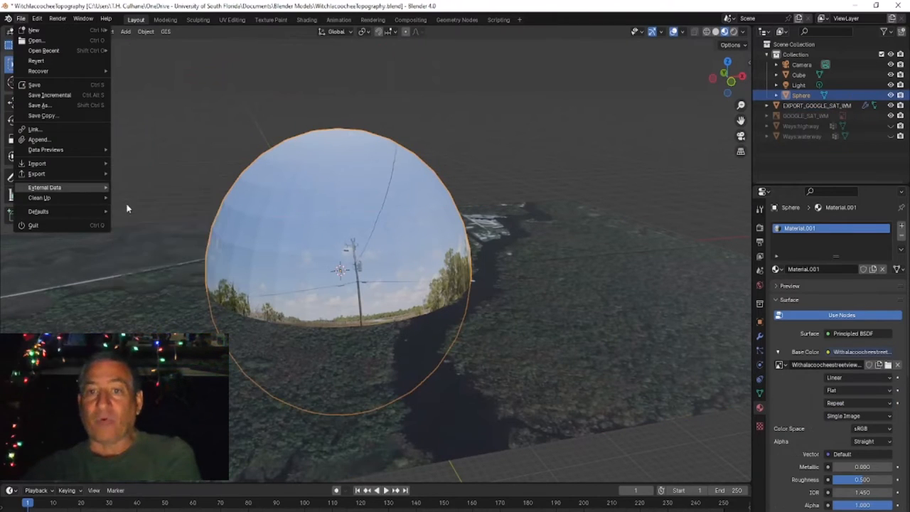
- Export the selected sphere as a glTF 2.0 (.glb) file
left_click(37, 174)
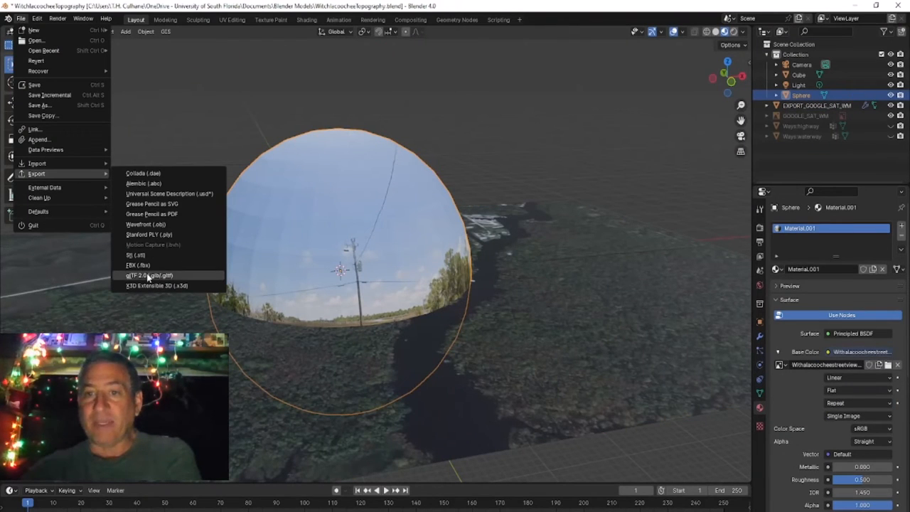
left_click(149, 276)
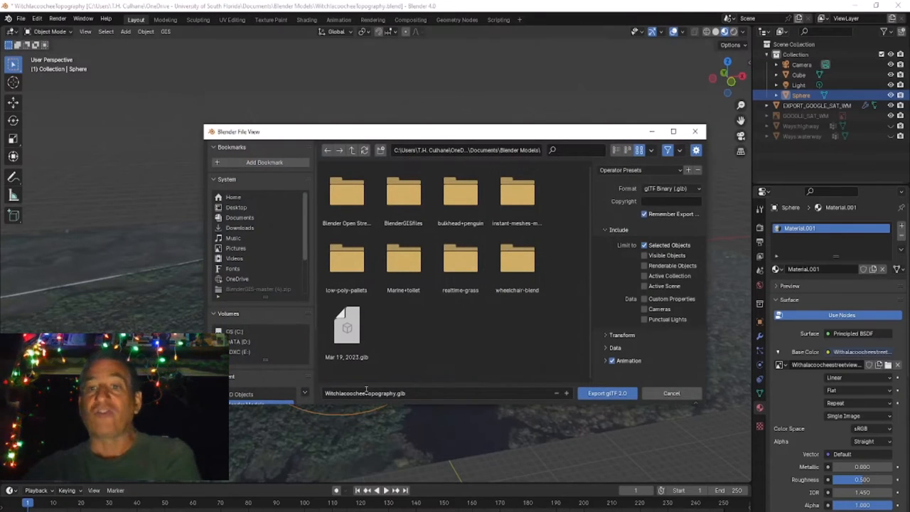
left_click(397, 393)
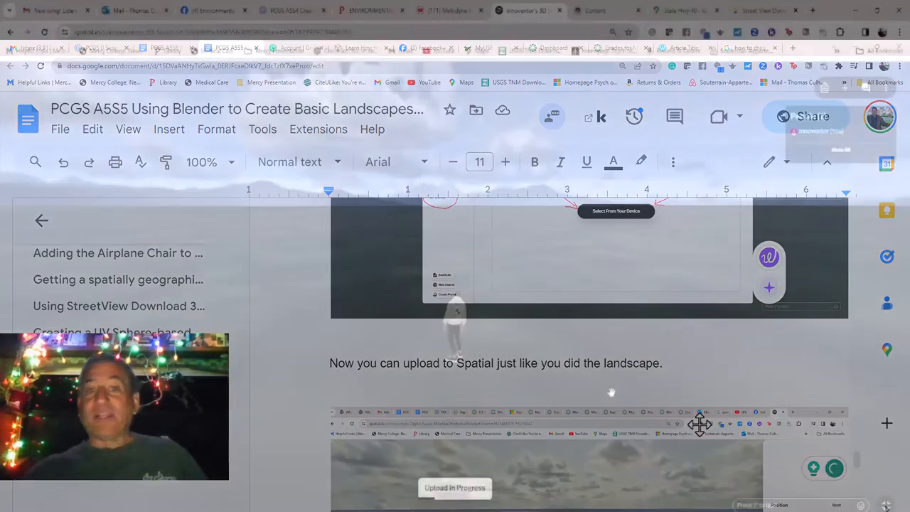
- Set the uploaded photosphere GLB as the Spatial space's custom Skybox
left_click(526, 10)
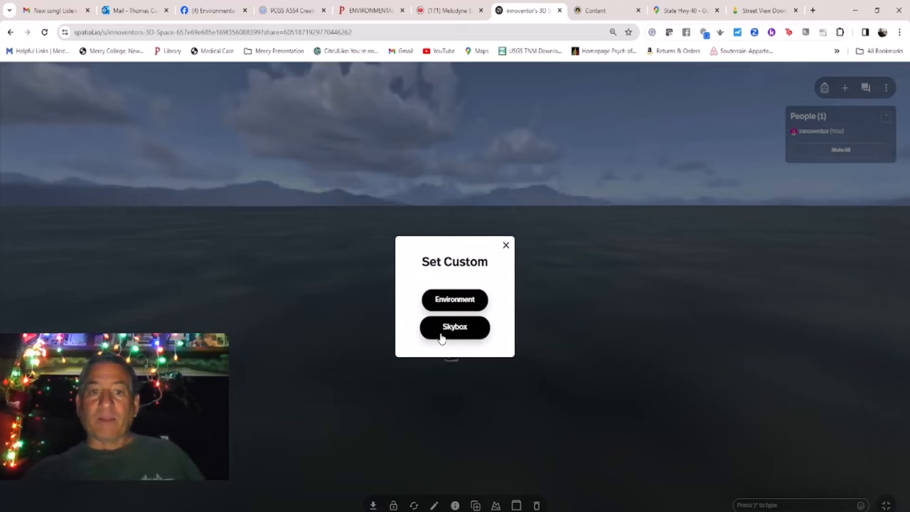
left_click(455, 326)
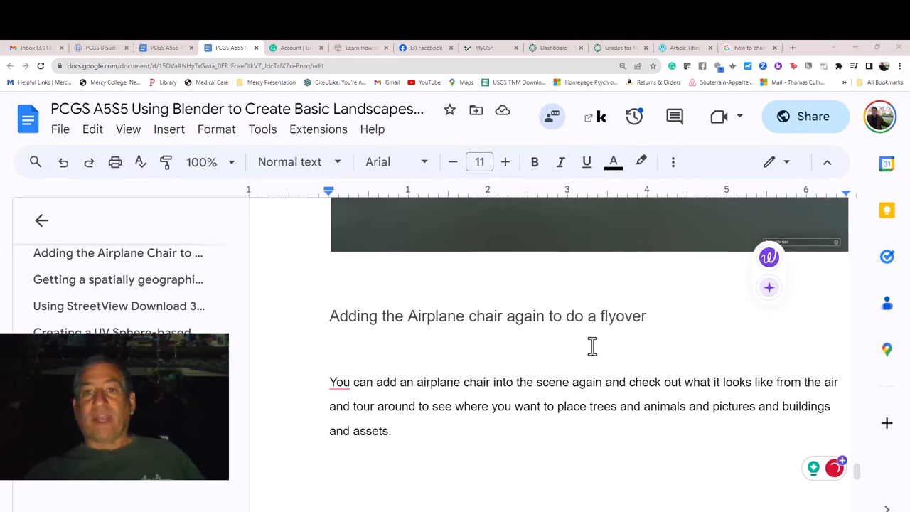
- Add the Plane Seat from the Furniture content library into the space
left_click(529, 10)
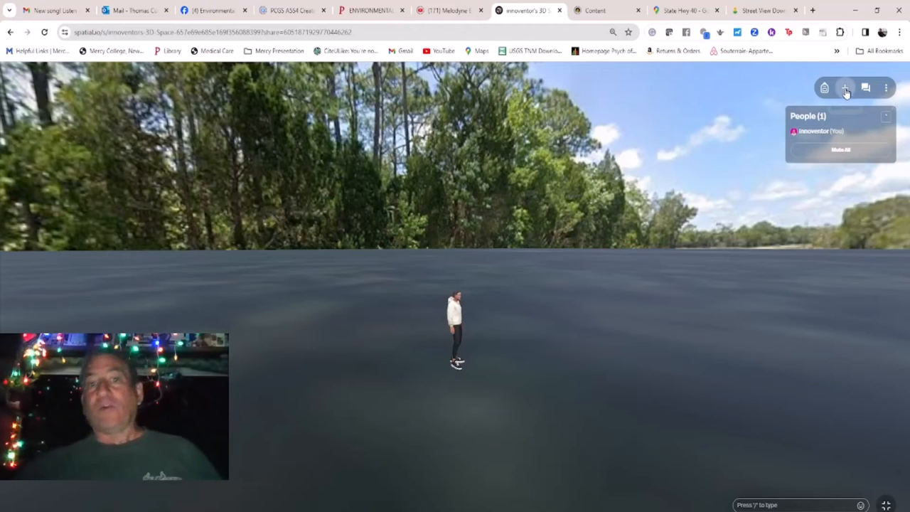
left_click(844, 88)
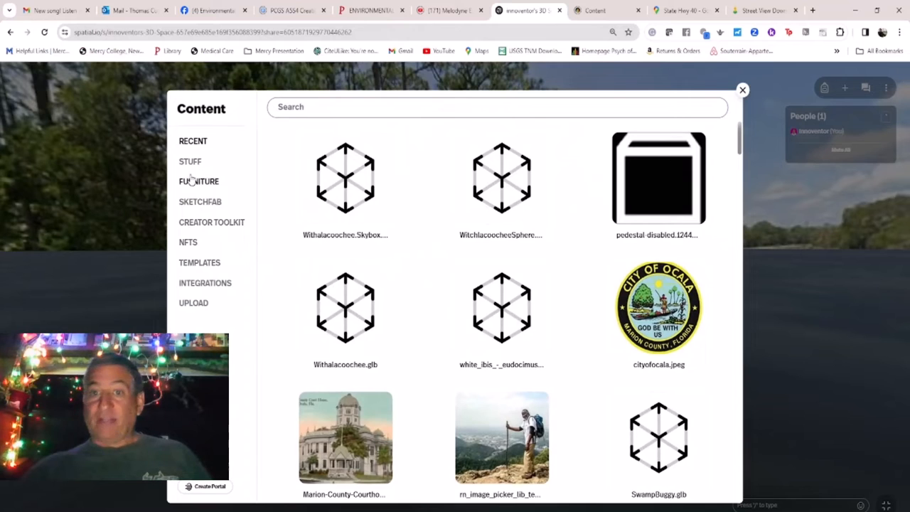
left_click(199, 182)
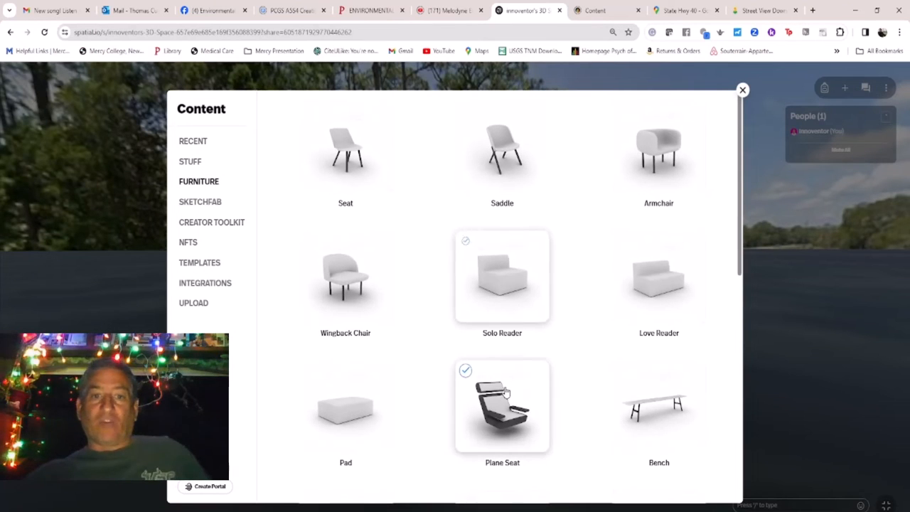
left_click(742, 89)
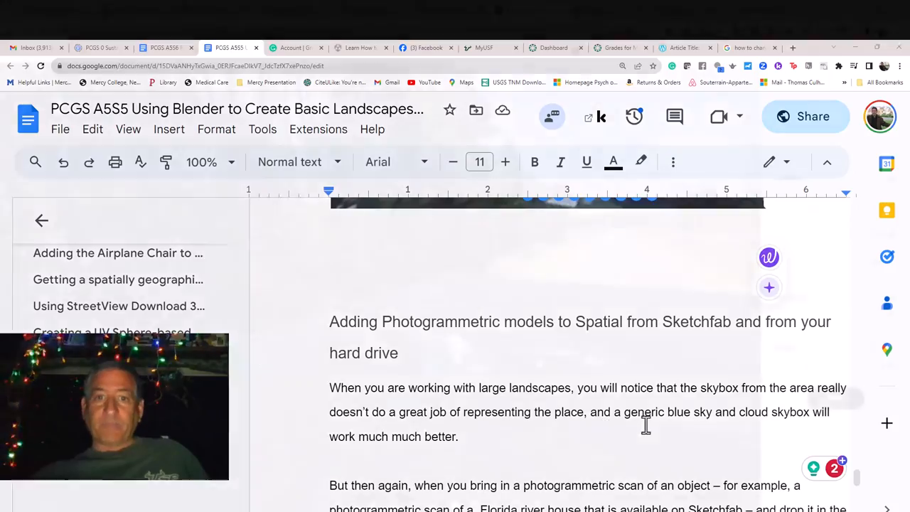
left_click(529, 10)
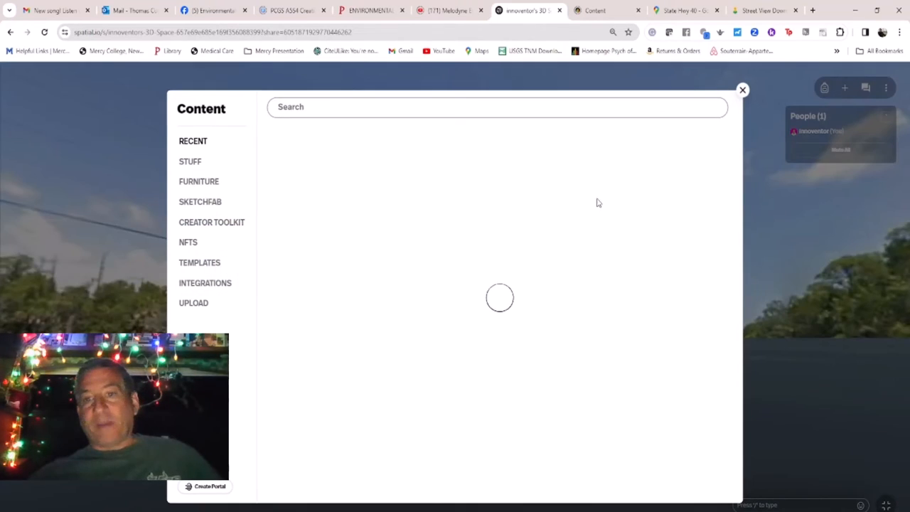
- Search Sketchfab for 'florida river house', add the model and confirm its scaled, positioned placement
left_click(199, 202)
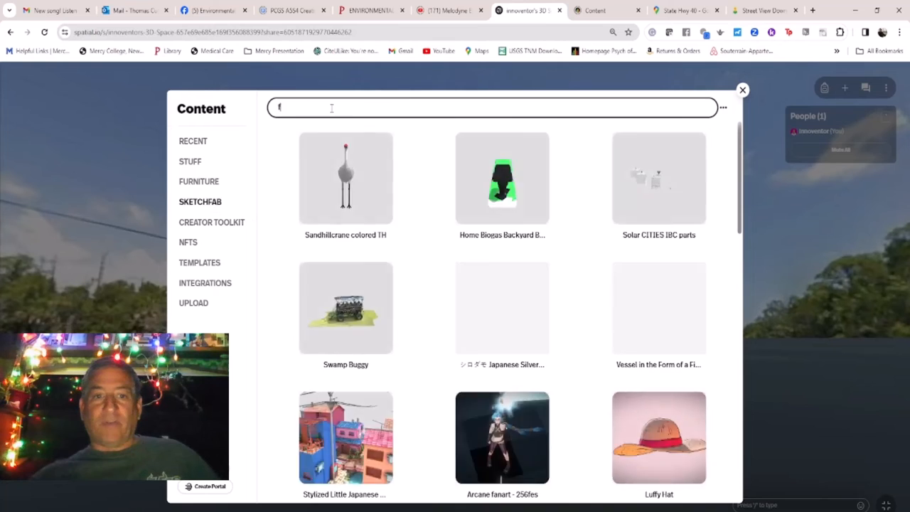
type("florida river house")
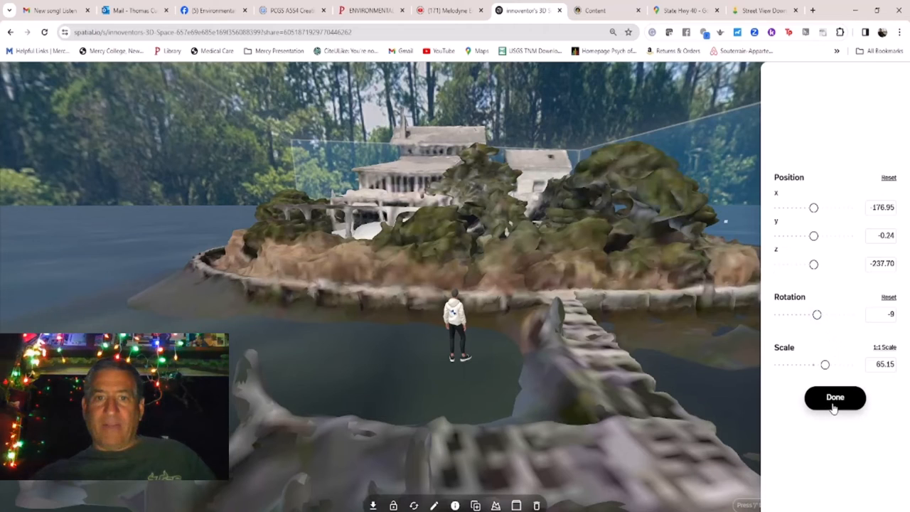
left_click(834, 398)
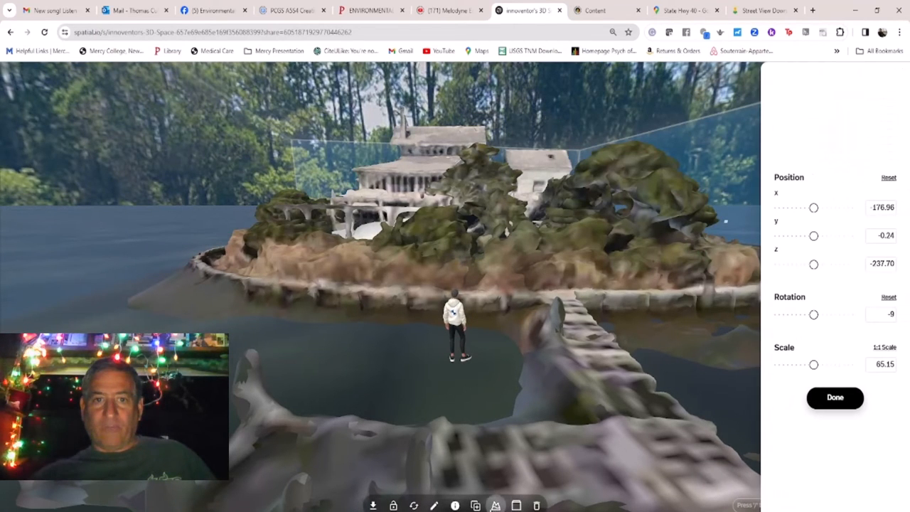
left_click(835, 398)
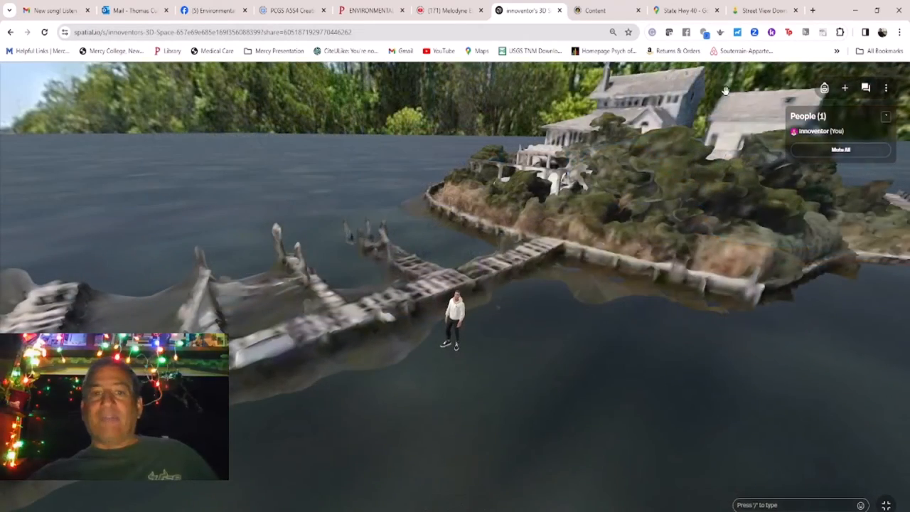
- Add the SwampBuggy model from the content library and confirm its placement by the dock
left_click(844, 89)
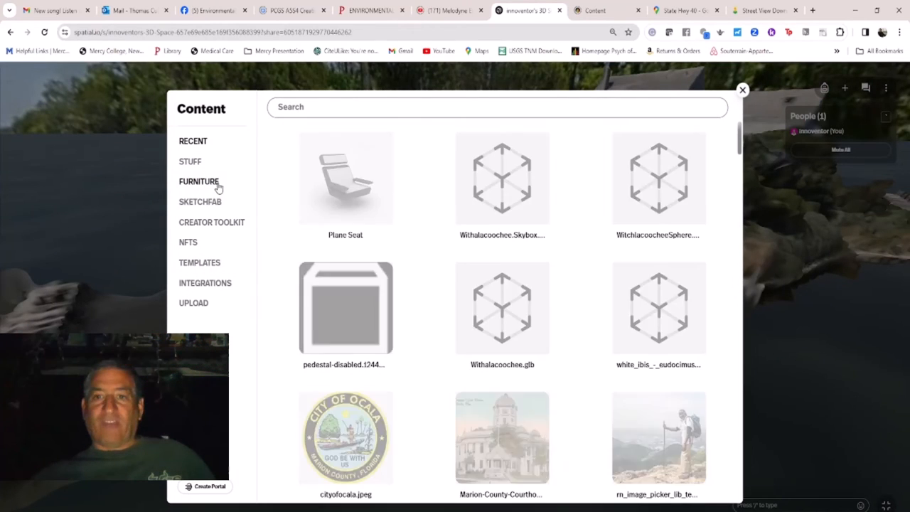
left_click(190, 162)
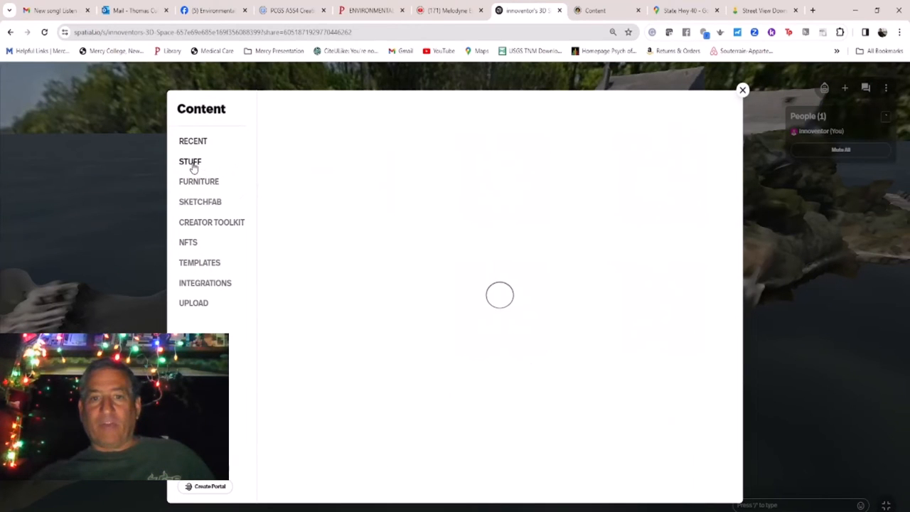
left_click(743, 89)
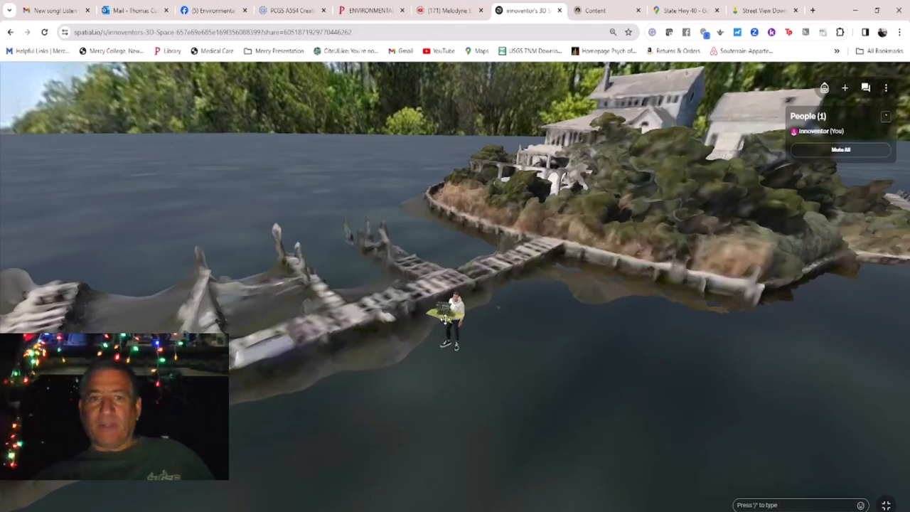
left_click(446, 310)
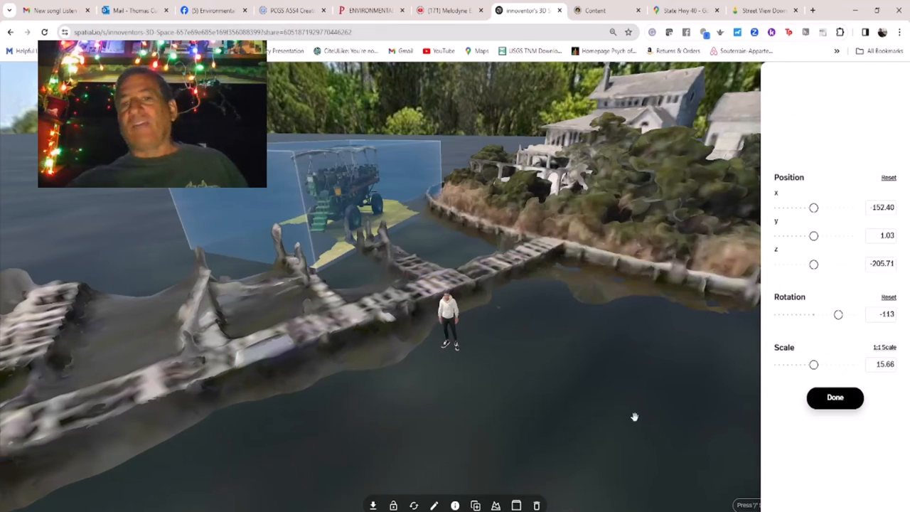
left_click(836, 399)
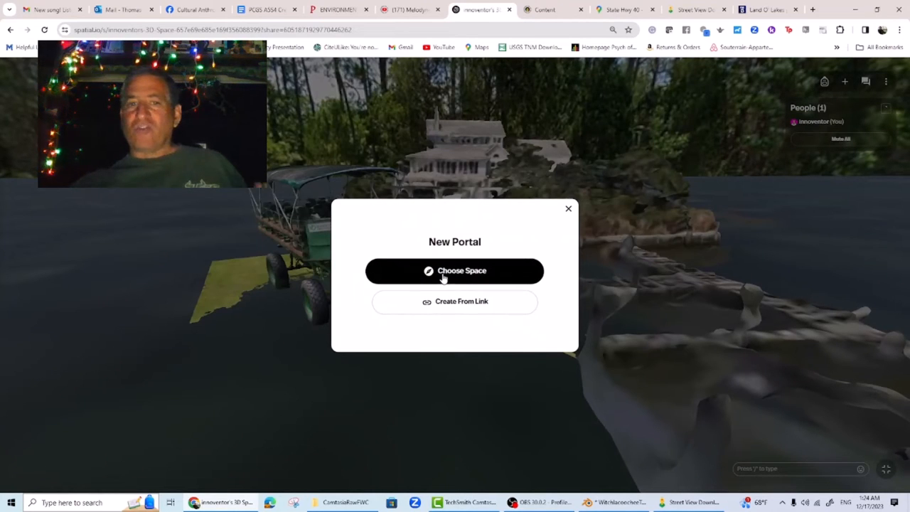
- Link the new portal to the Rosebud Continuum Eco-Science Center space and travel through it
left_click(455, 270)
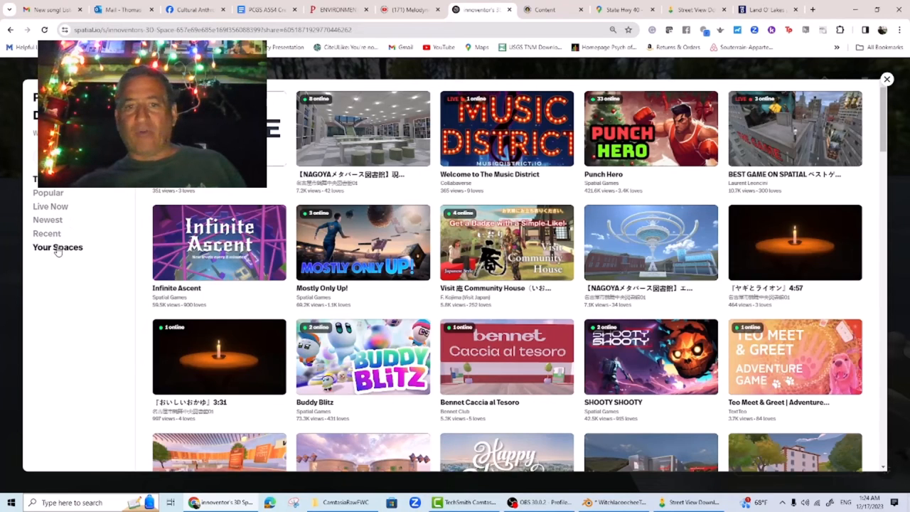
left_click(57, 247)
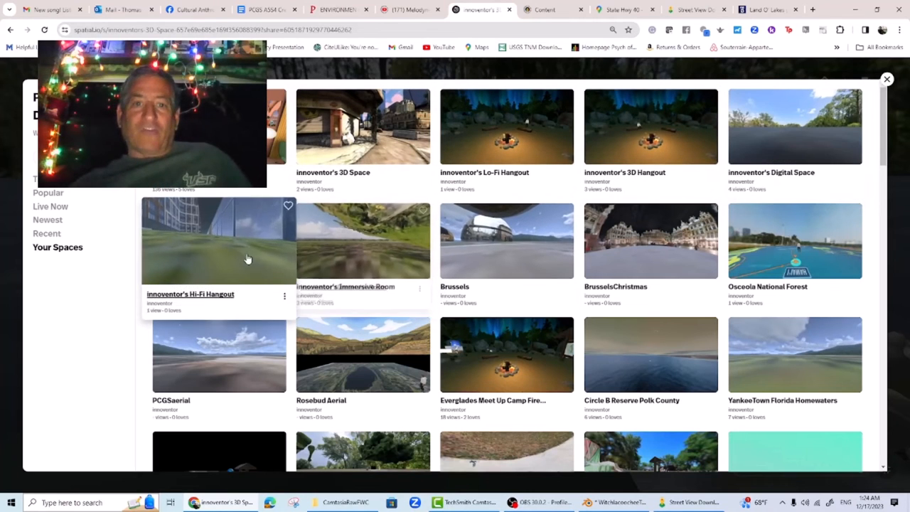
mouse_move(532, 263)
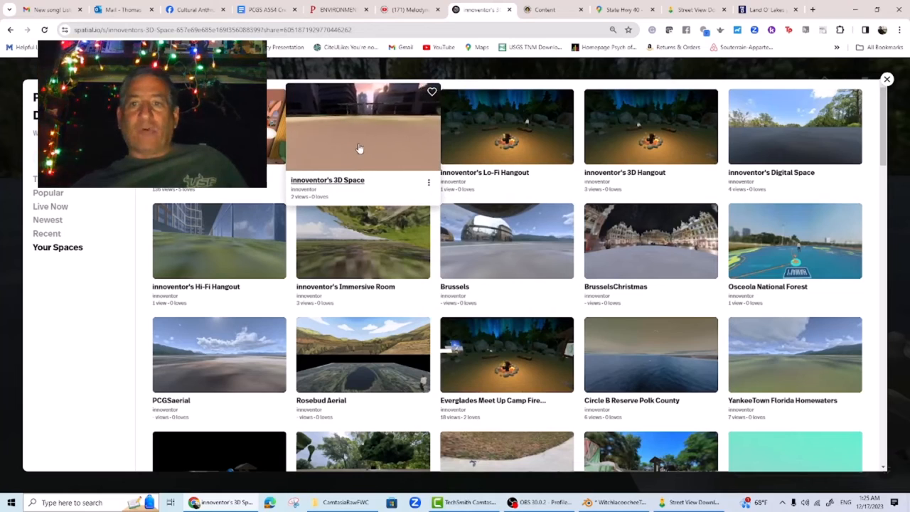
scroll("down", 3)
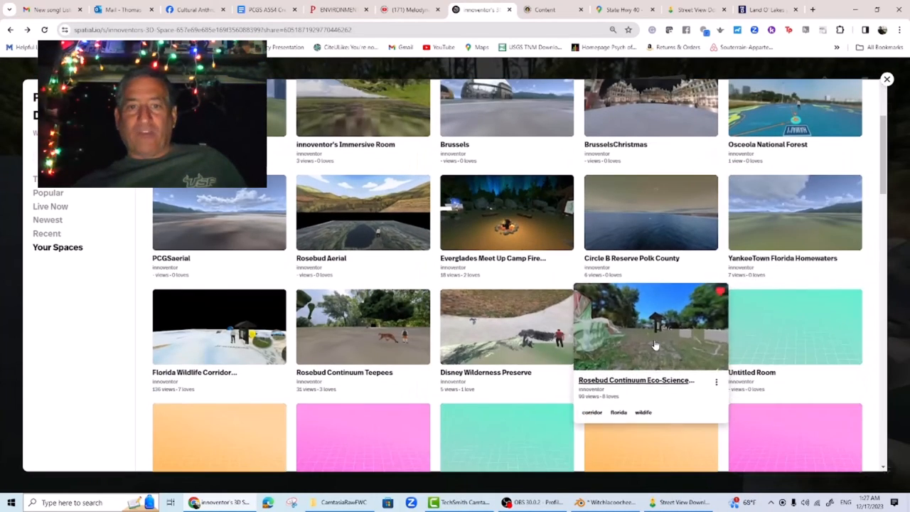
left_click(650, 326)
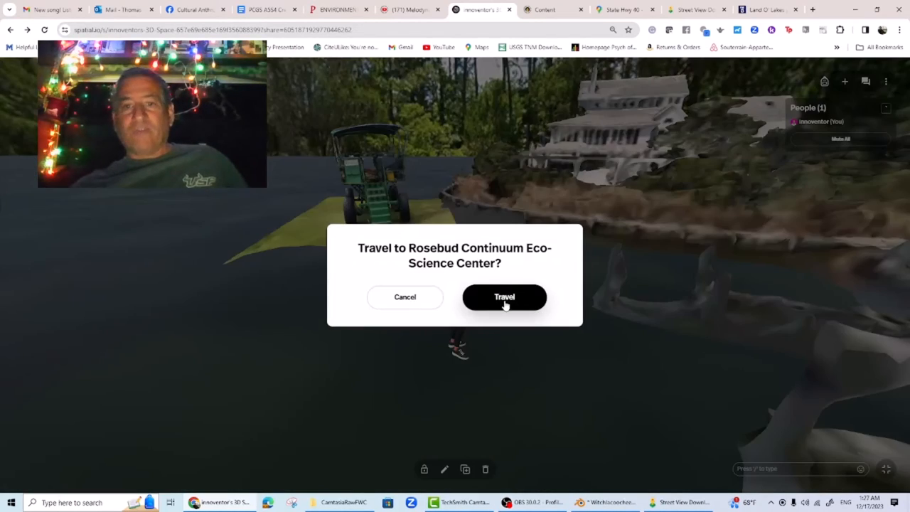
left_click(503, 297)
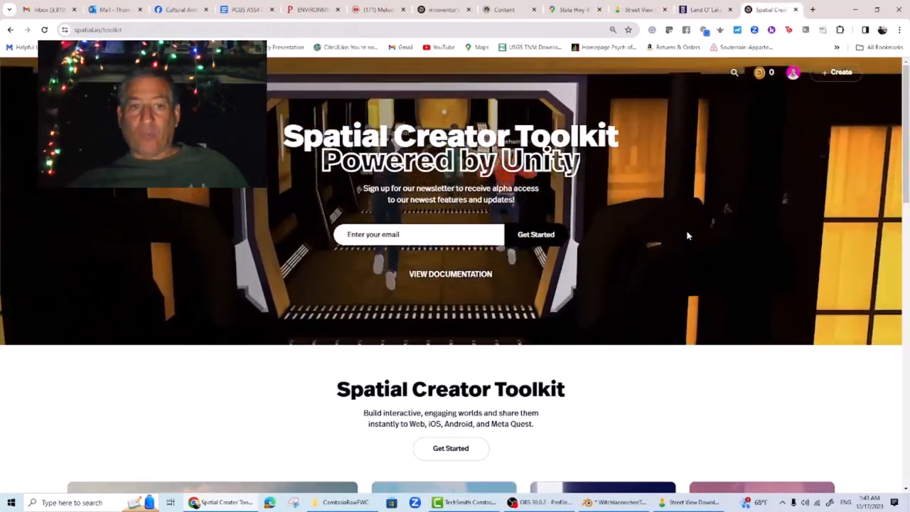
- Scroll the Creator Toolkit page down to the worlds, stories, avatars and vehicles cards
scroll("down", 3)
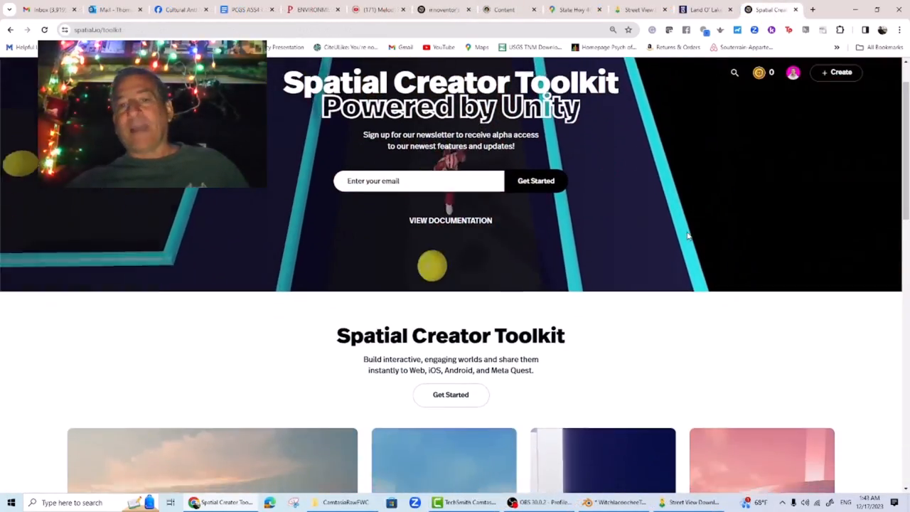
scroll("down", 3)
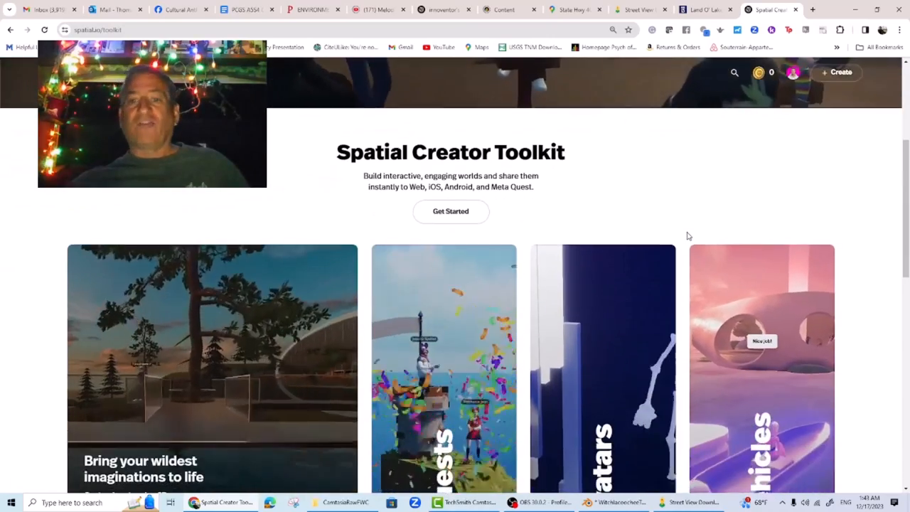
scroll("down", 3)
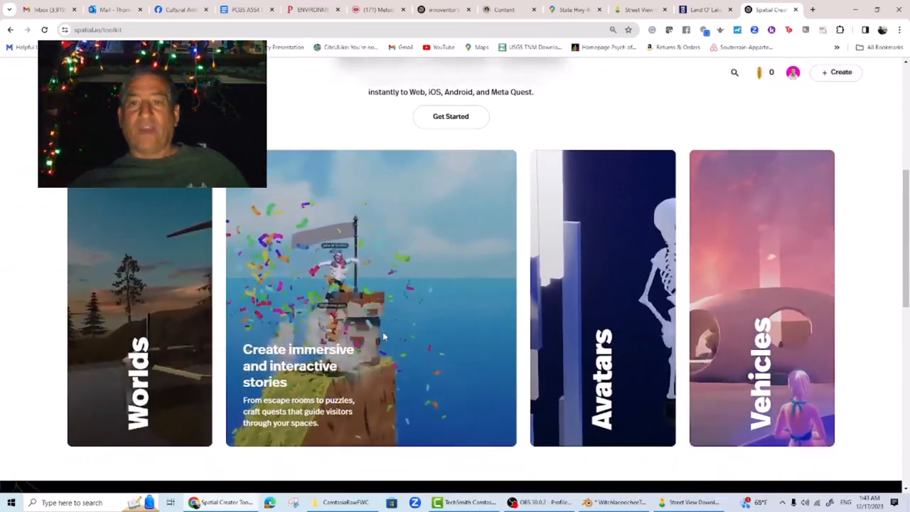